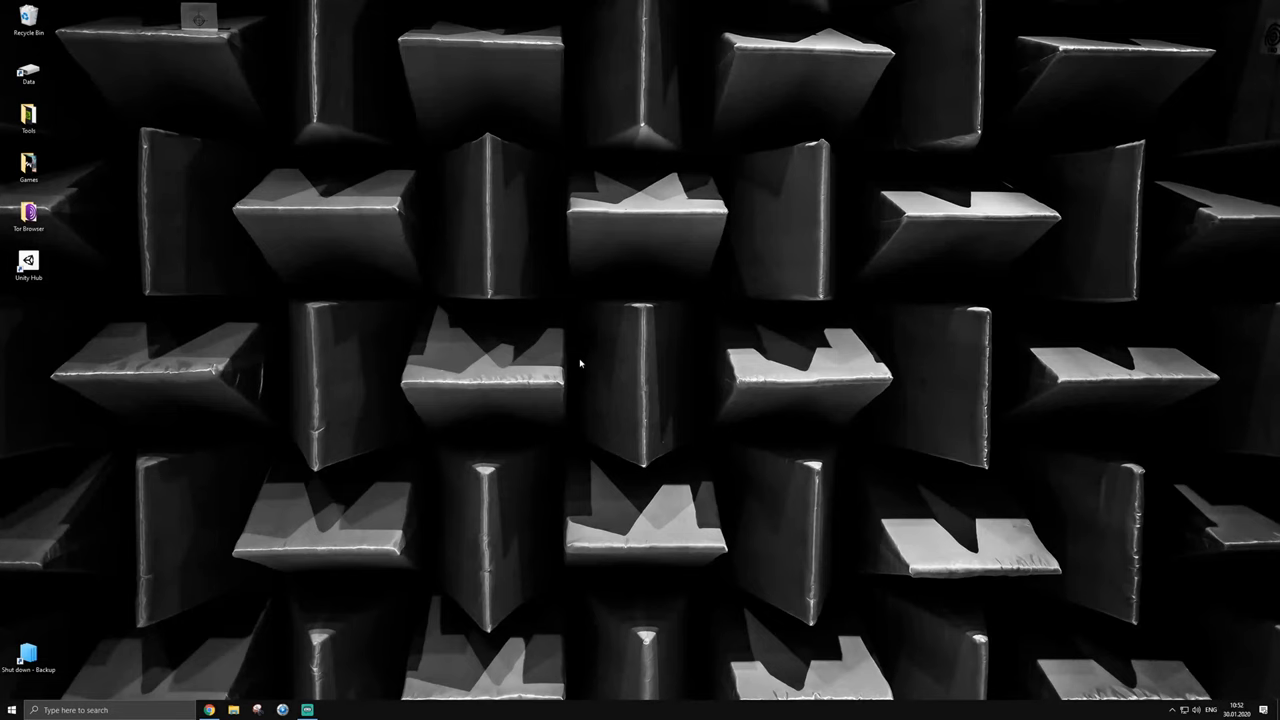
# Bring up the Guru3D RTSS download page in Chrome and scroll through its feature list and release notes.
pyautogui.click(208, 710)
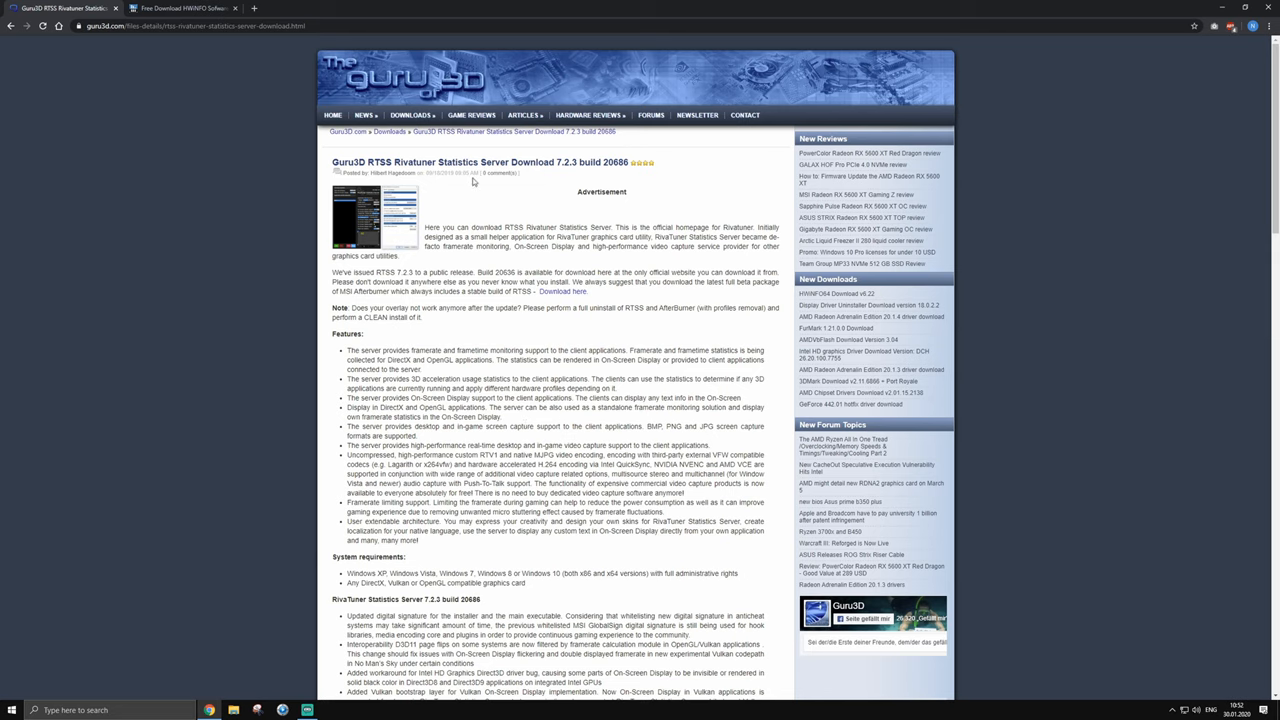
pyautogui.scroll(-3)
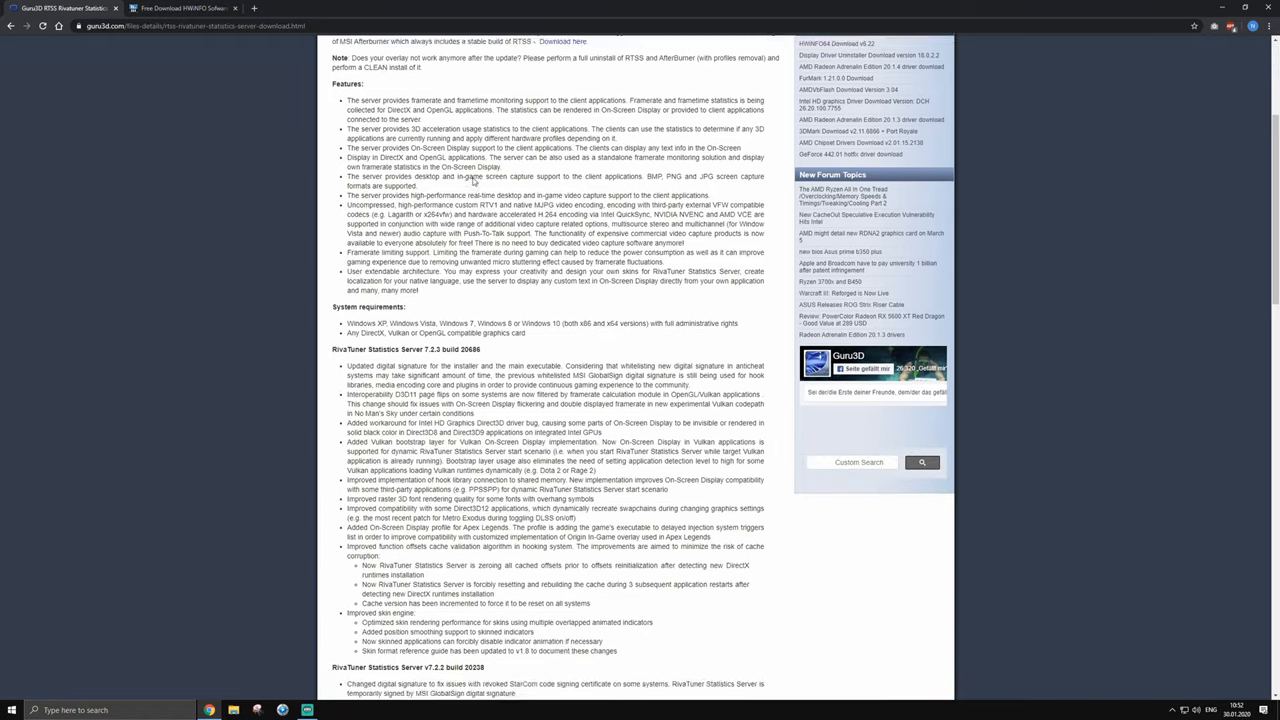
pyautogui.scroll(-3)
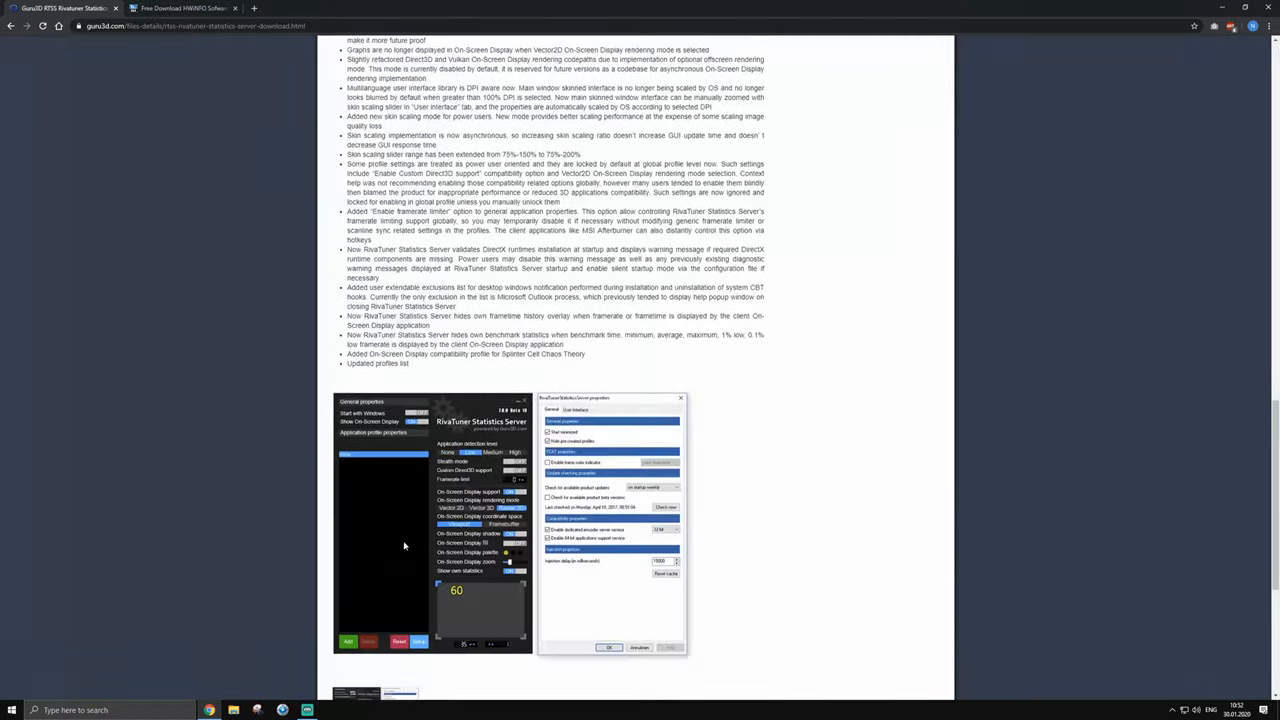
pyautogui.click(184, 8)
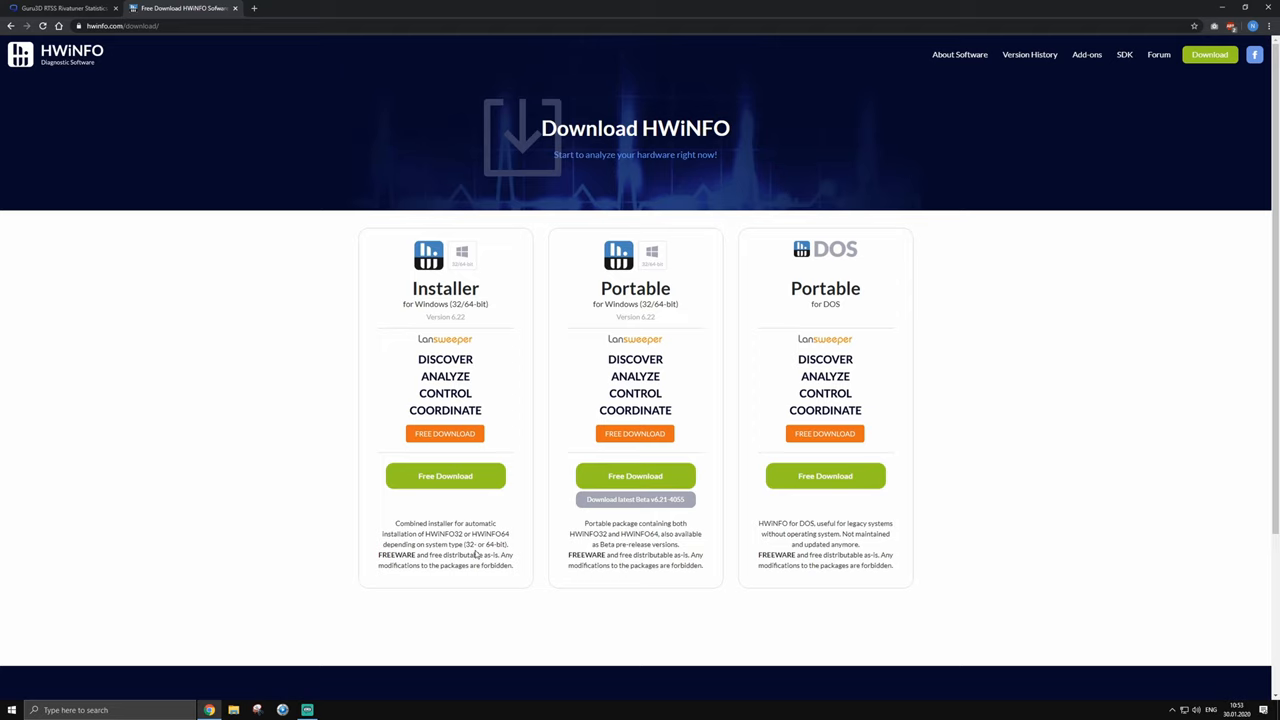
pyautogui.moveTo(314, 492)
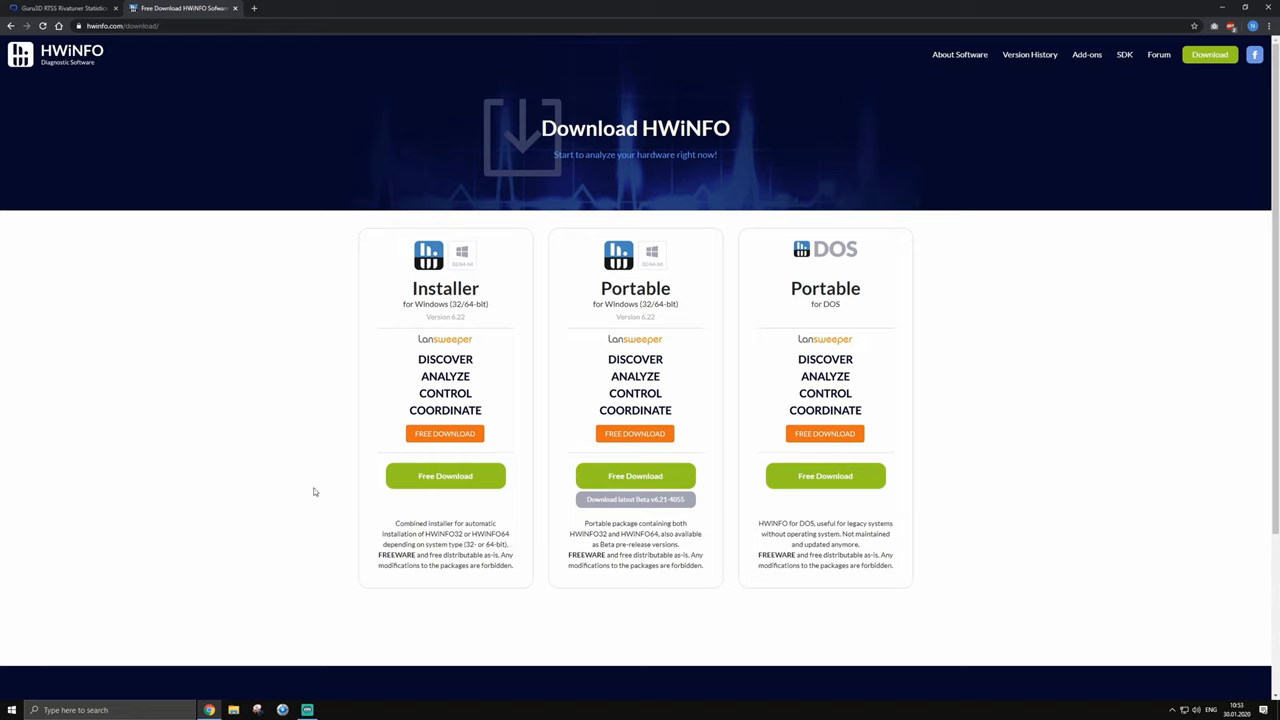
pyautogui.moveTo(444, 476)
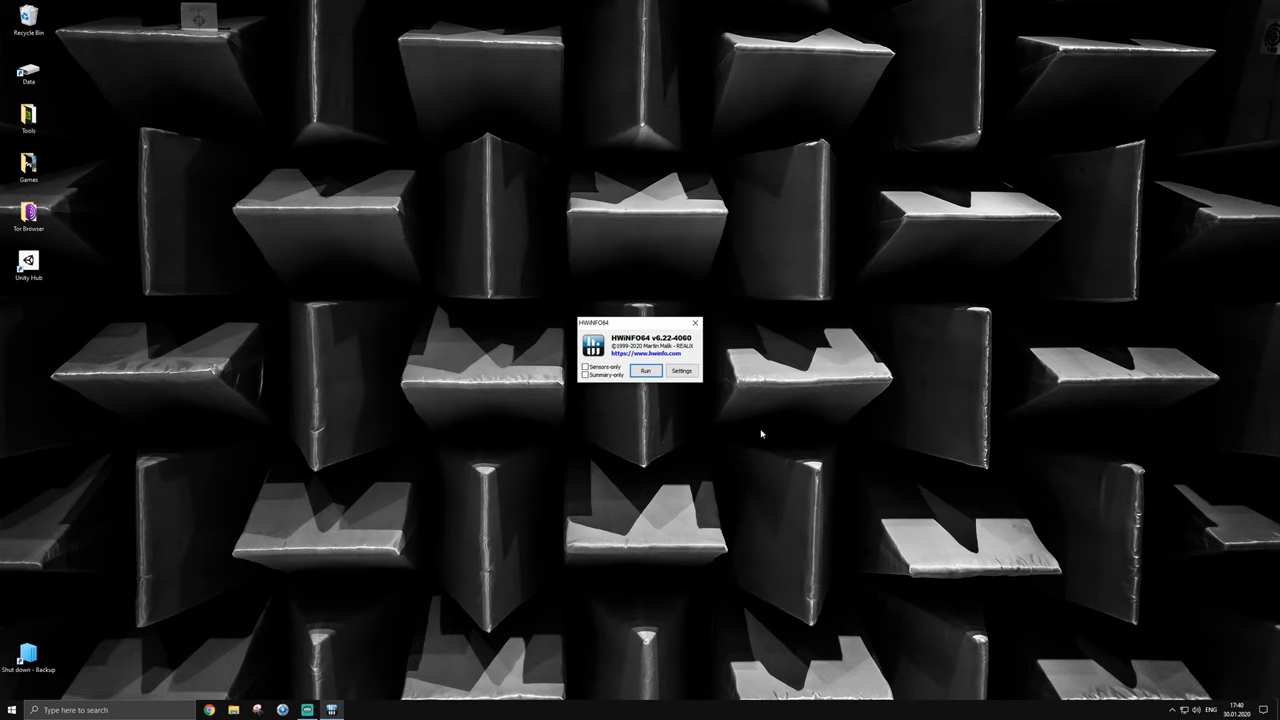
pyautogui.moveTo(750, 420)
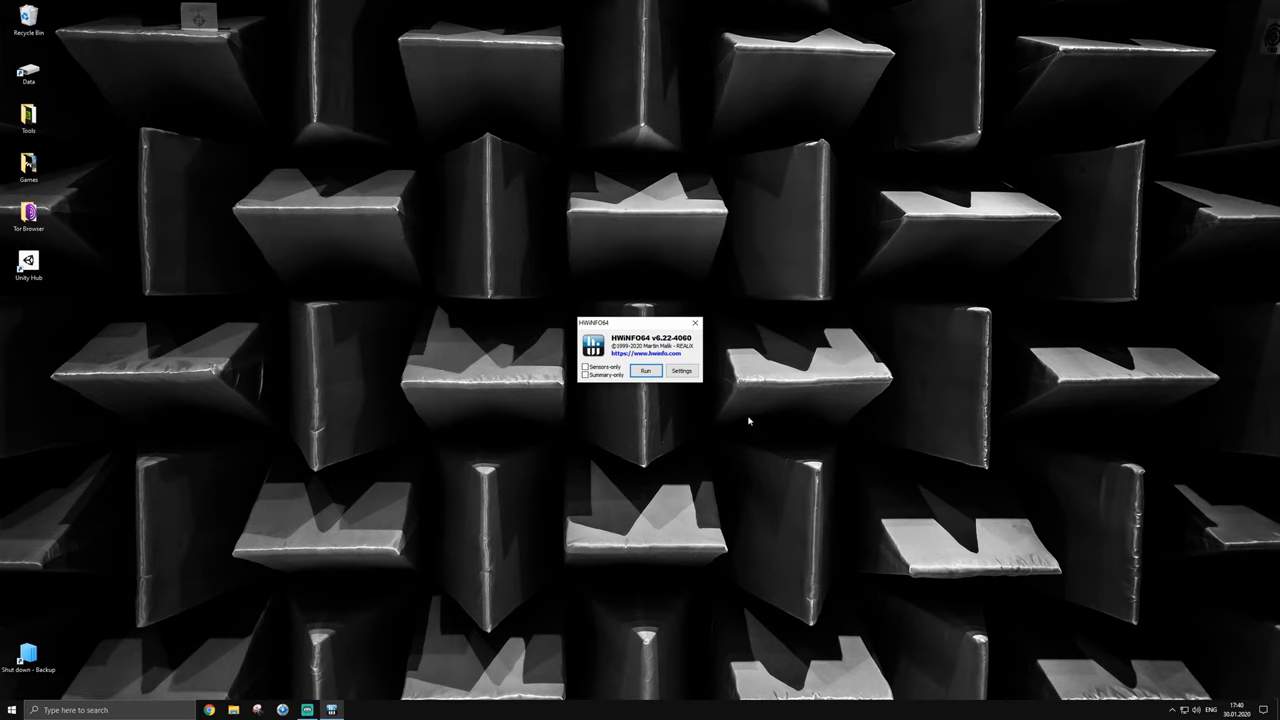
# Set HWiNFO64 to auto-start with Windows minimized, without system summary, and confirm.
pyautogui.click(680, 370)
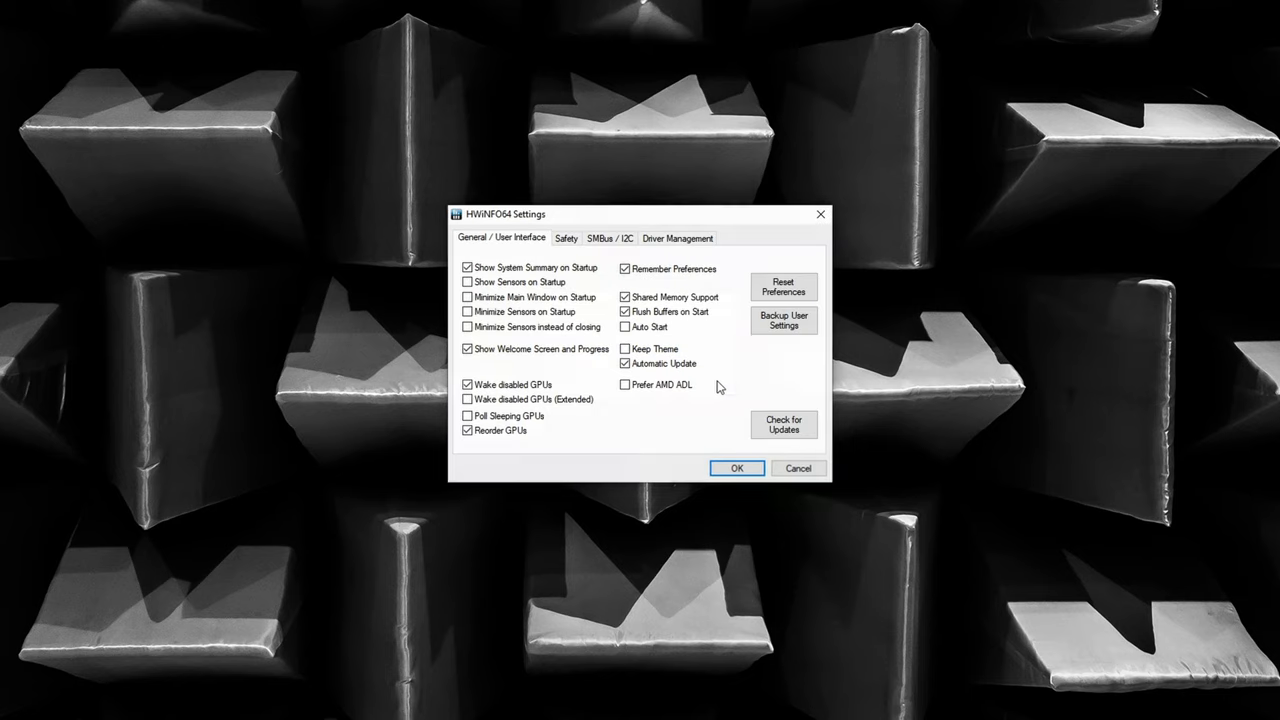
pyautogui.moveTo(648, 336)
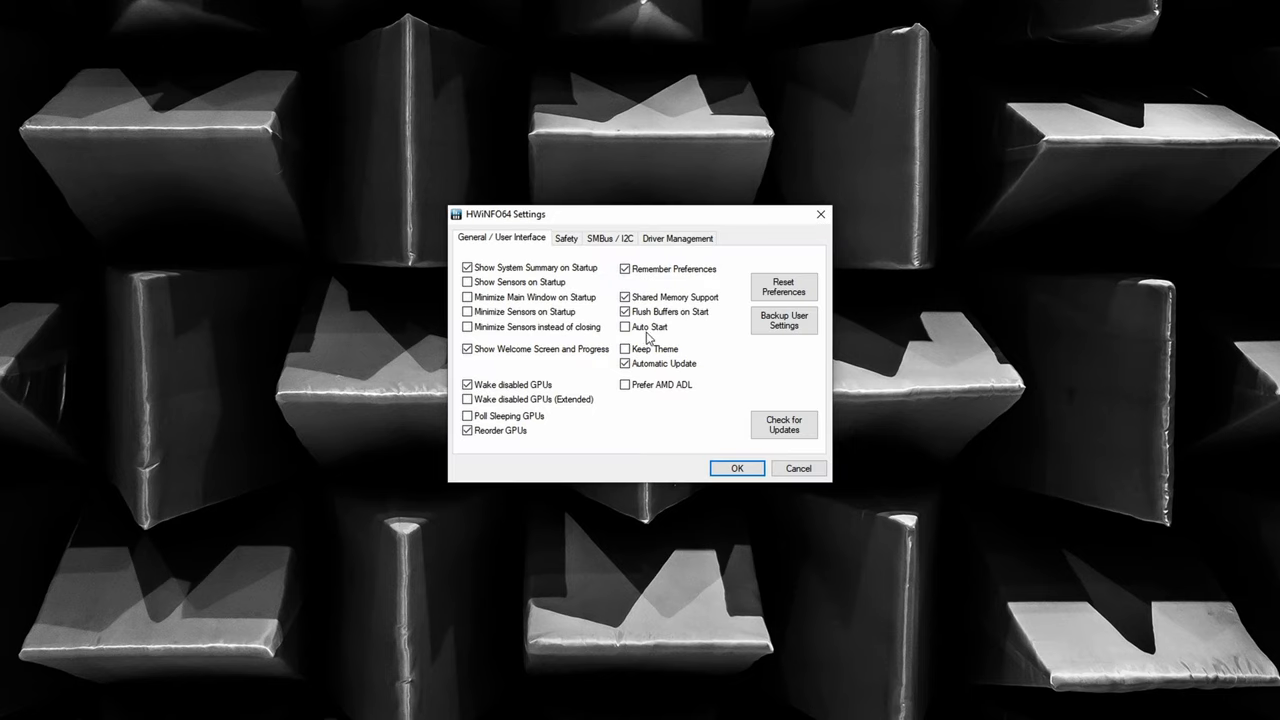
pyautogui.click(624, 328)
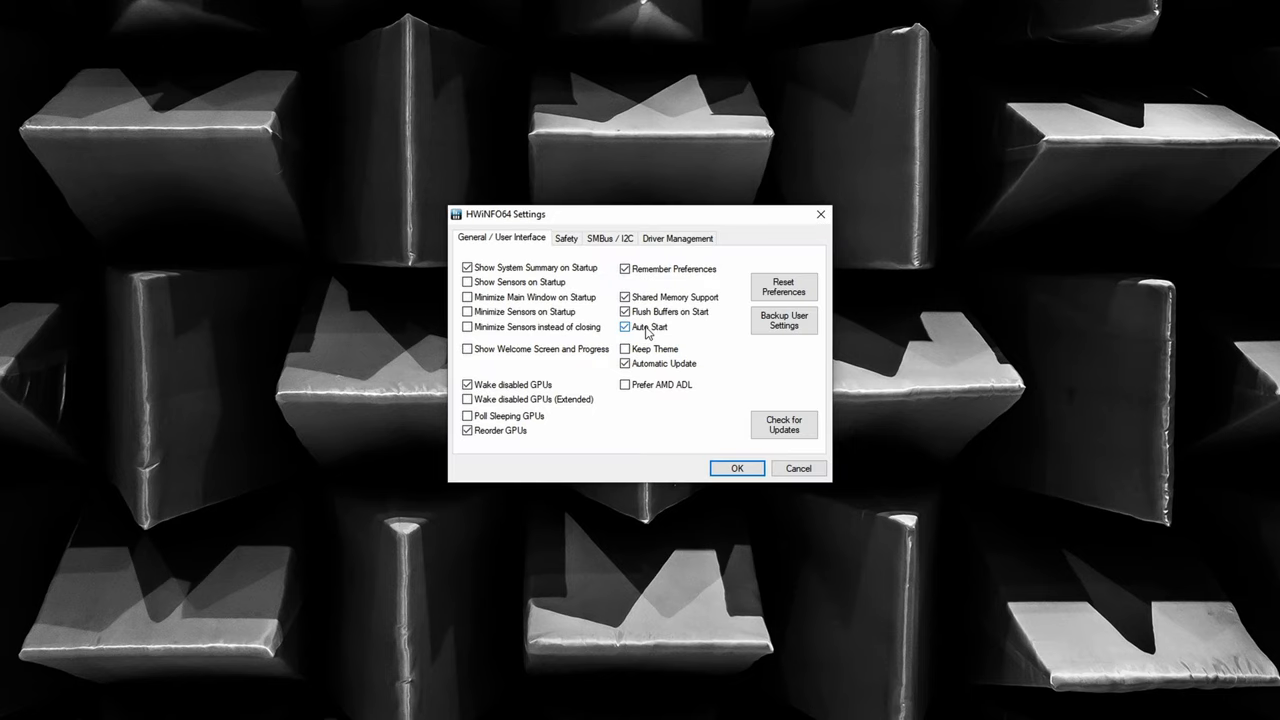
pyautogui.click(468, 268)
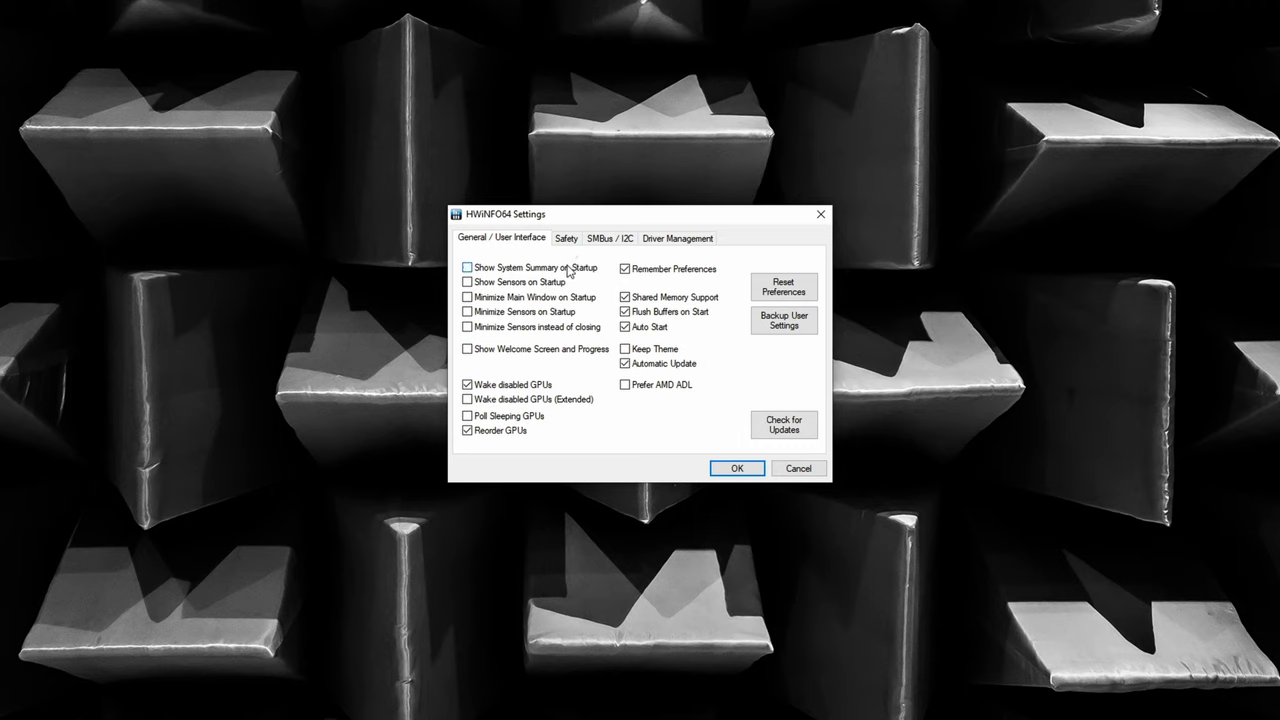
pyautogui.click(468, 296)
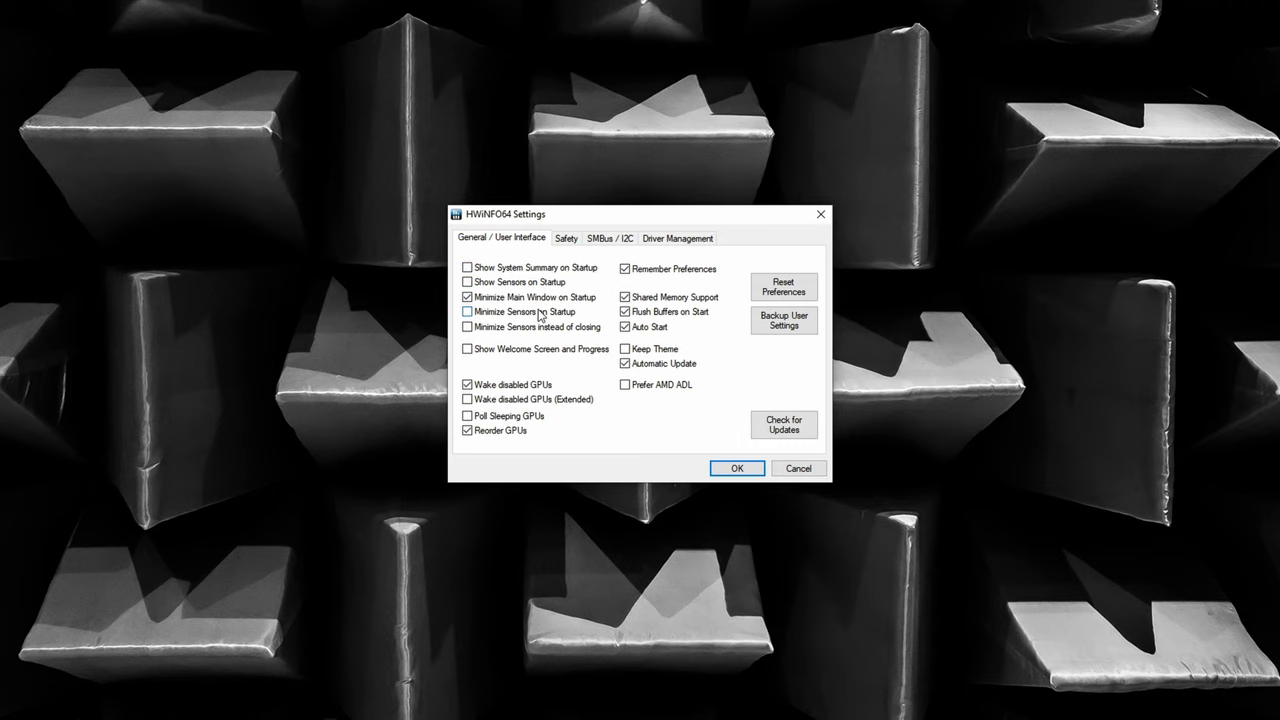
pyautogui.click(468, 312)
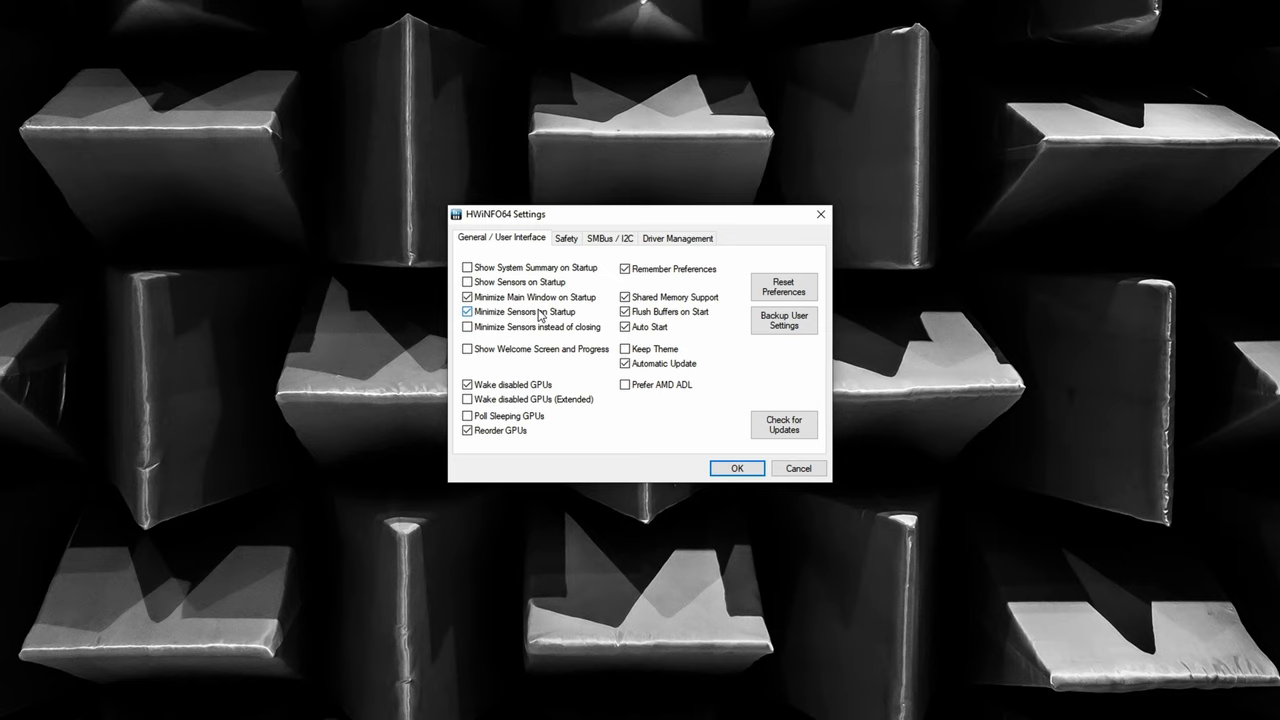
pyautogui.moveTo(558, 320)
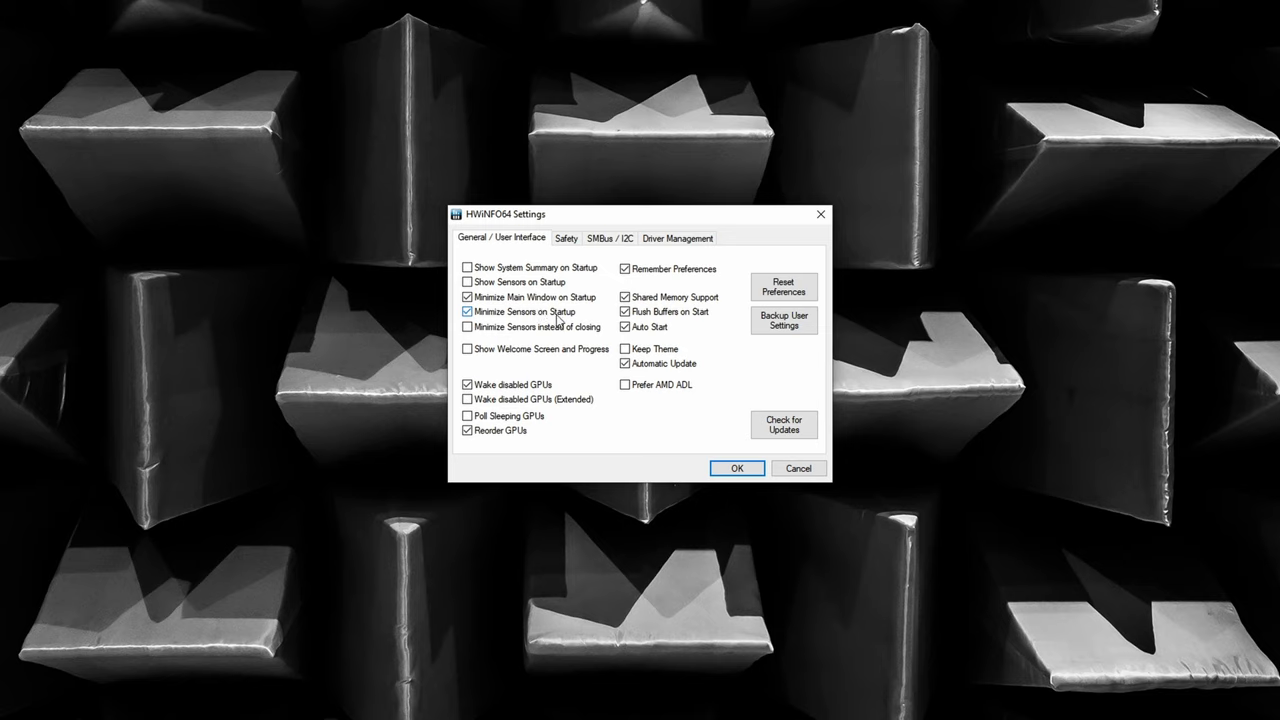
pyautogui.click(736, 468)
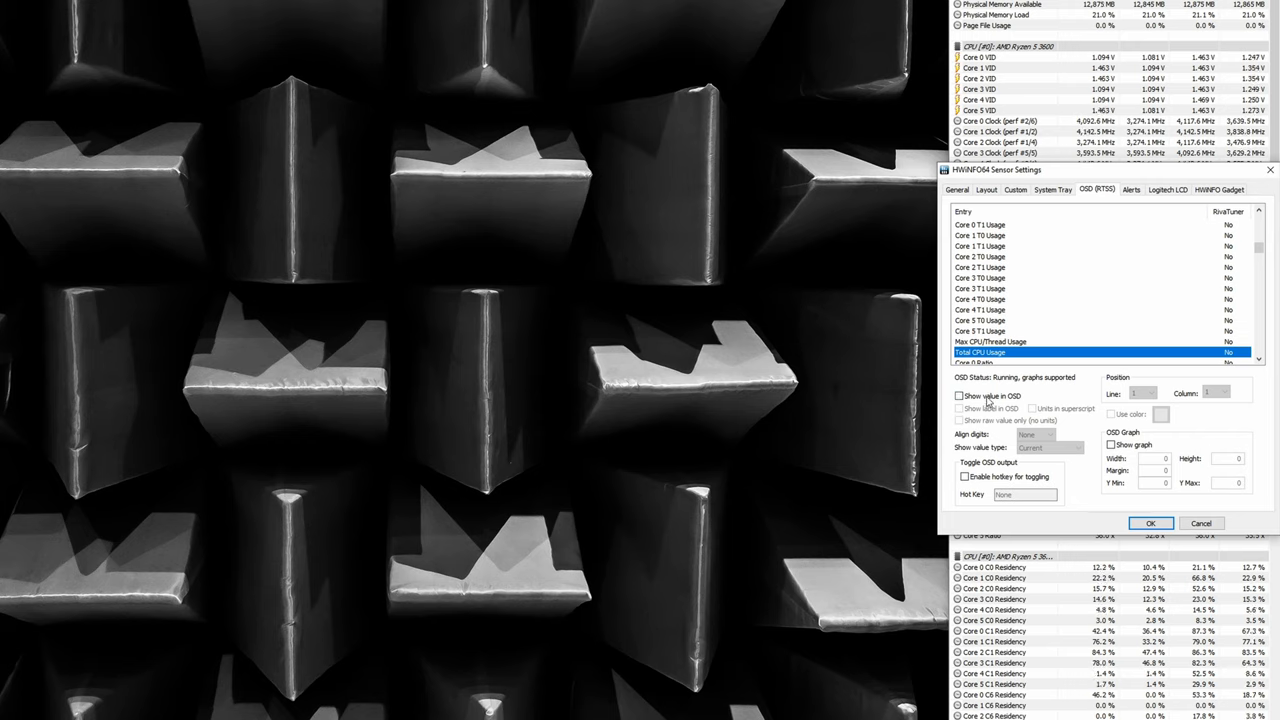
# Tick Show value in OSD for the selected CPU usage reading.
pyautogui.click(960, 396)
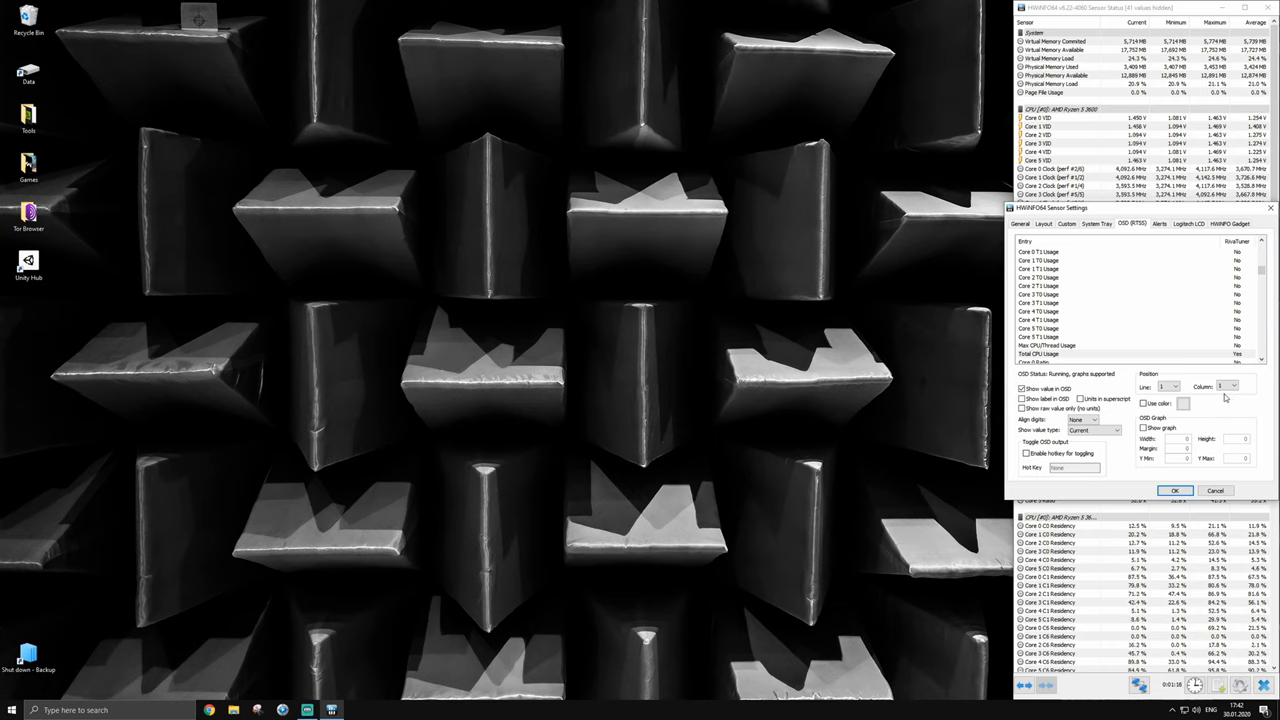
# Apply the CPU overlay choices, then select RTX 2070 Super GPU readings for the OSD in Sensor Settings.
pyautogui.click(1174, 490)
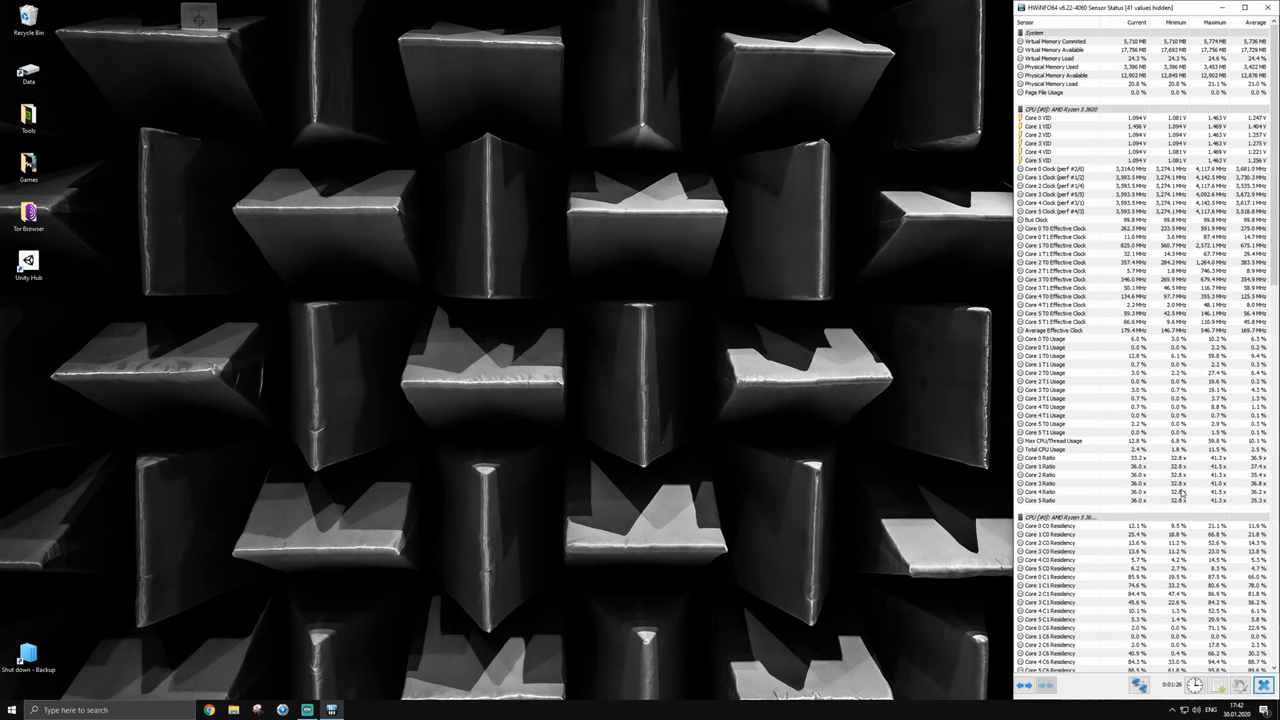
pyautogui.scroll(-3)
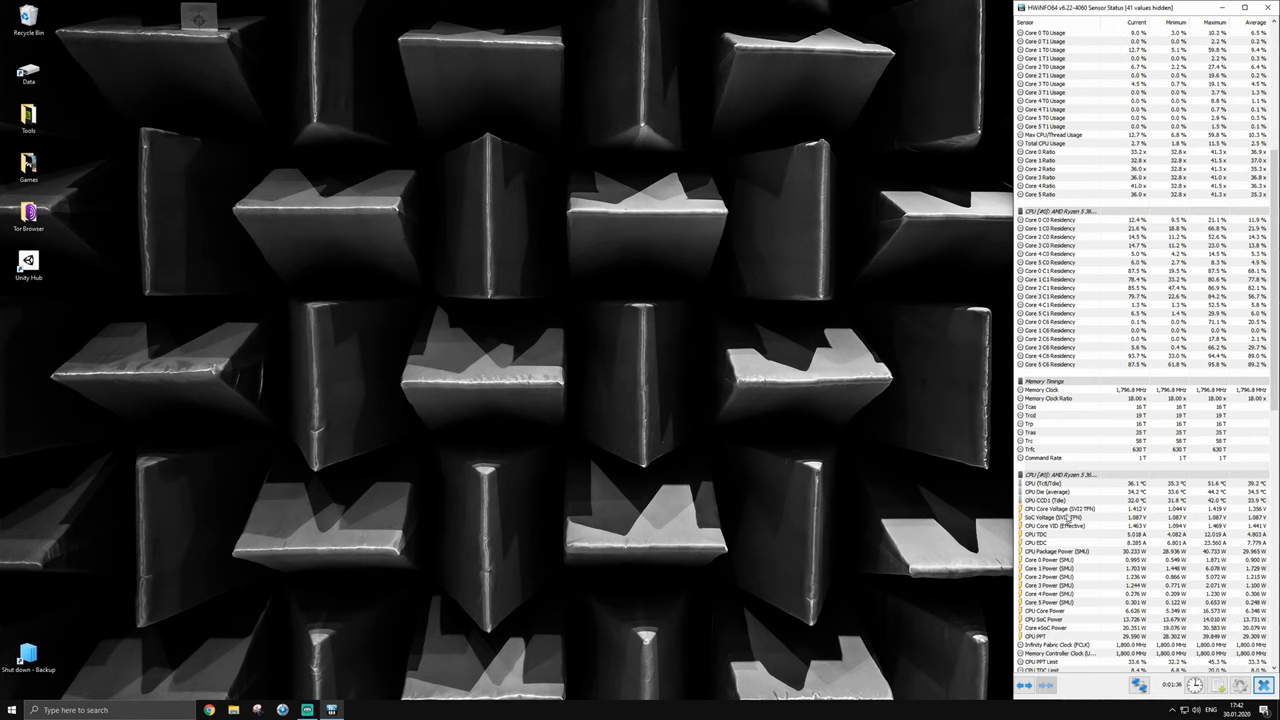
pyautogui.rightClick(1040, 500)
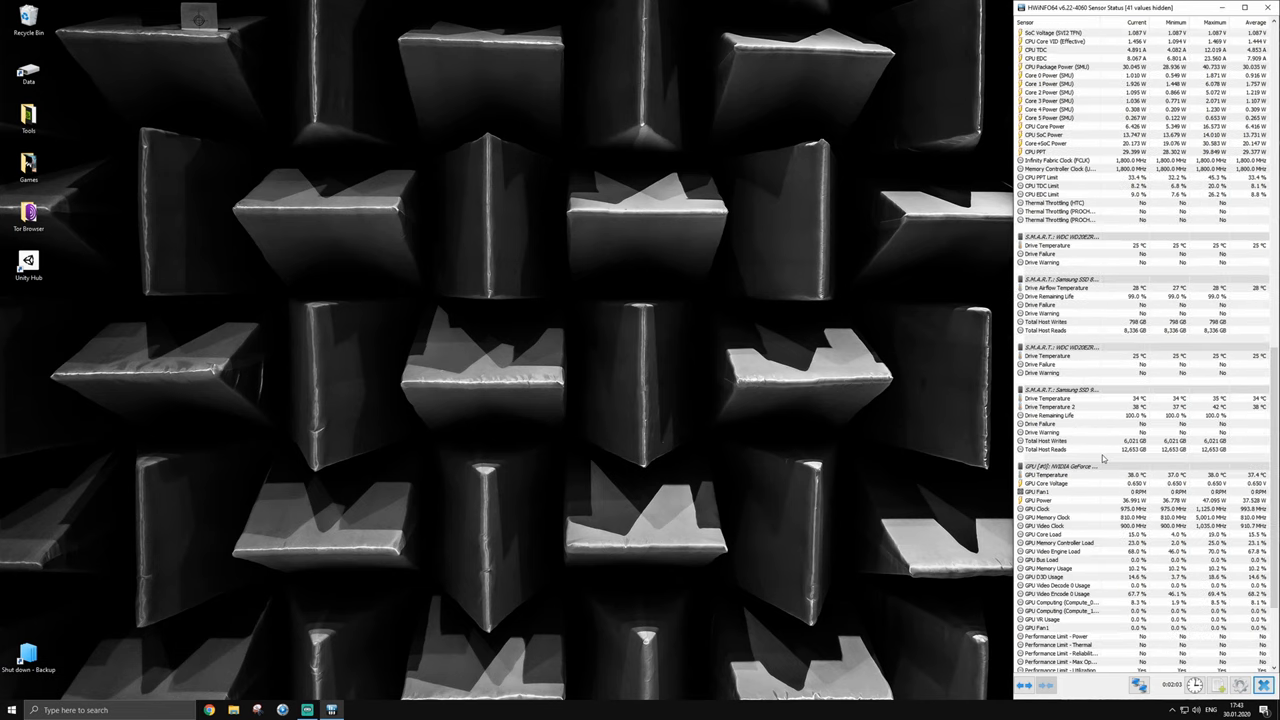
pyautogui.rightClick(1044, 408)
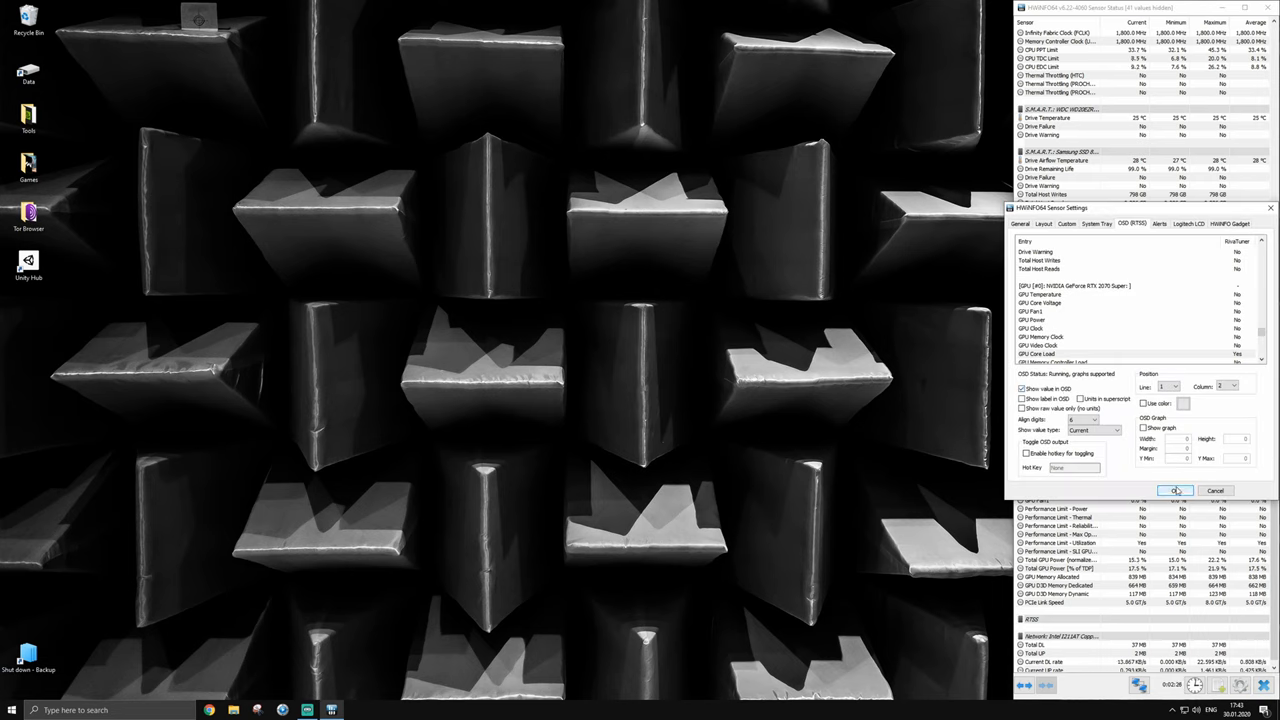
pyautogui.click(1176, 492)
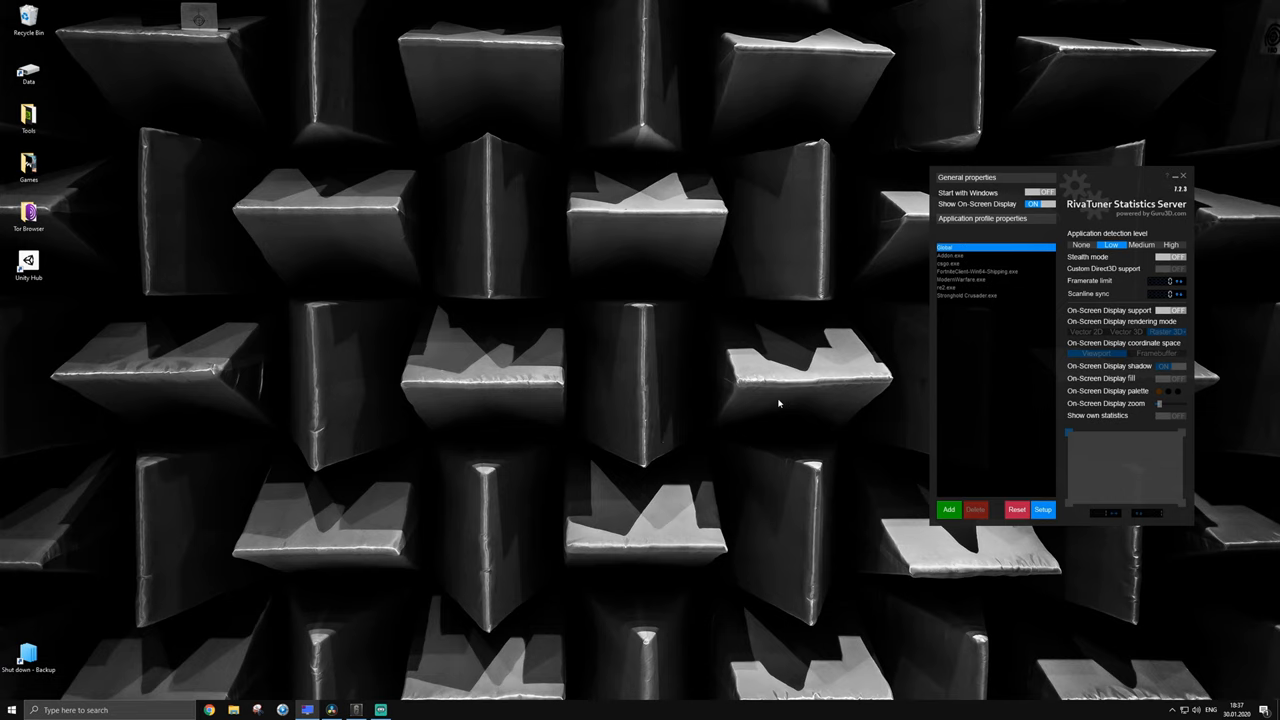
pyautogui.moveTo(944, 492)
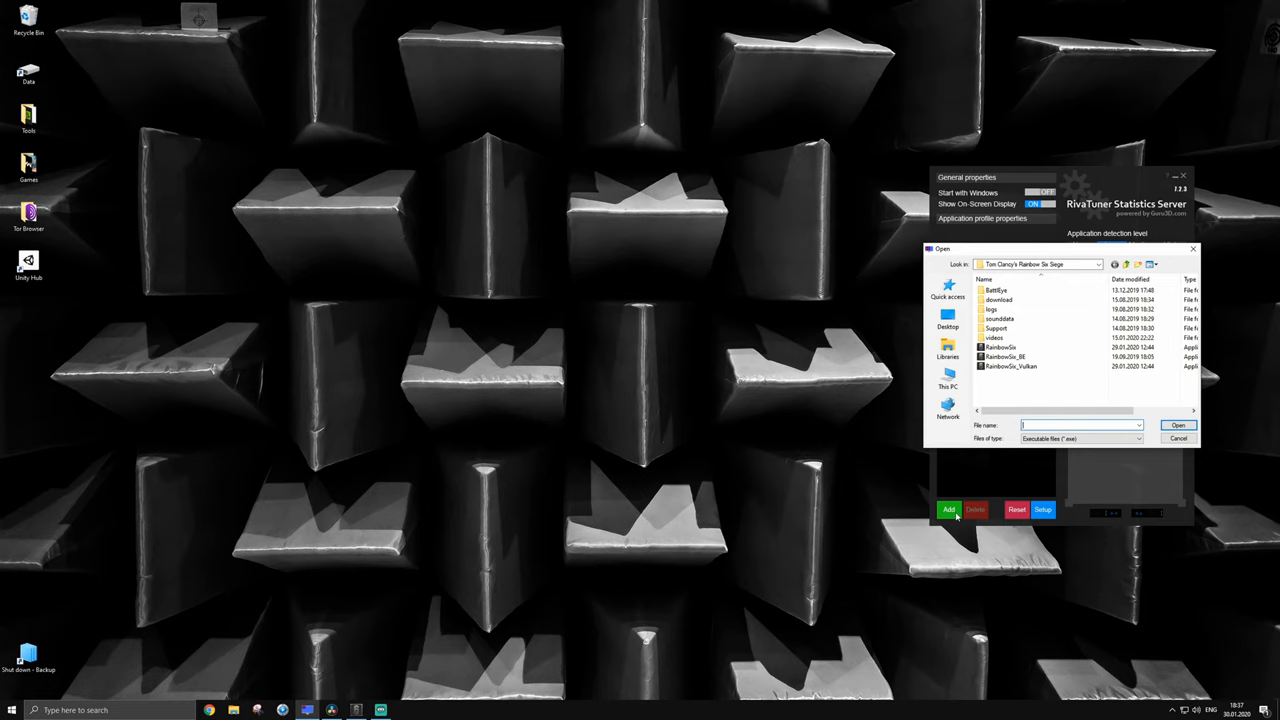
pyautogui.moveTo(1036, 396)
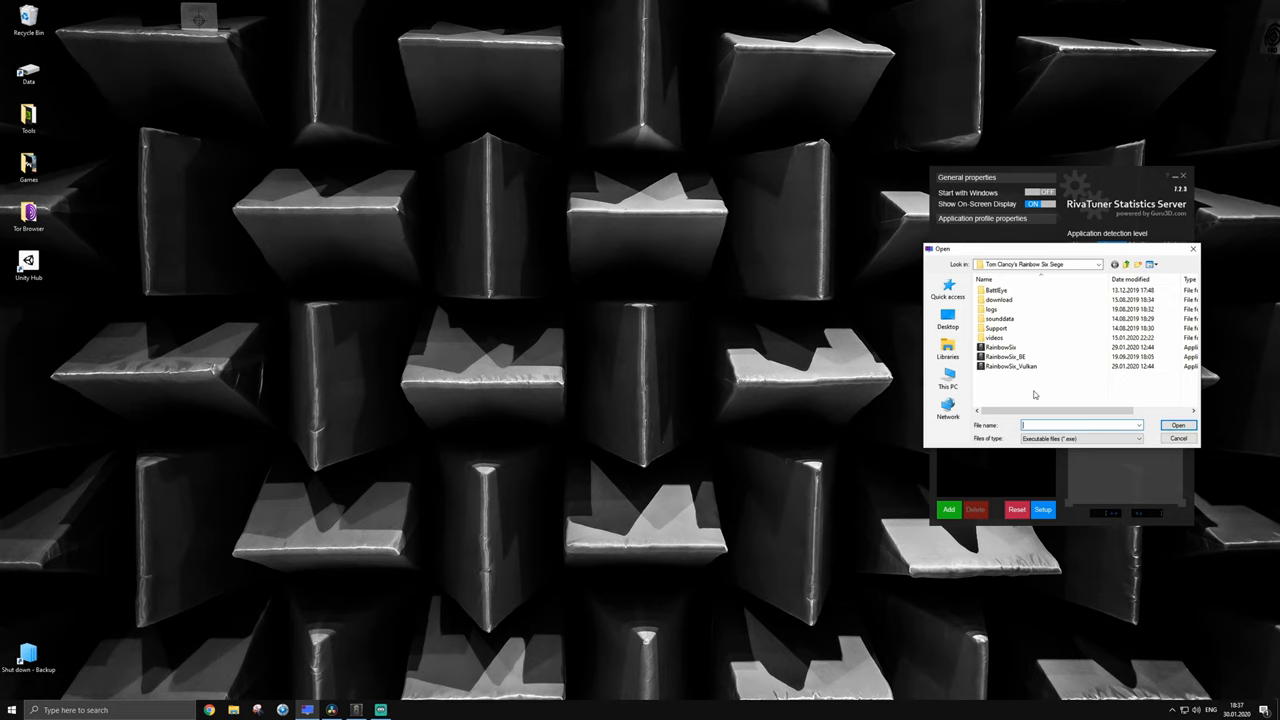
pyautogui.moveTo(740, 680)
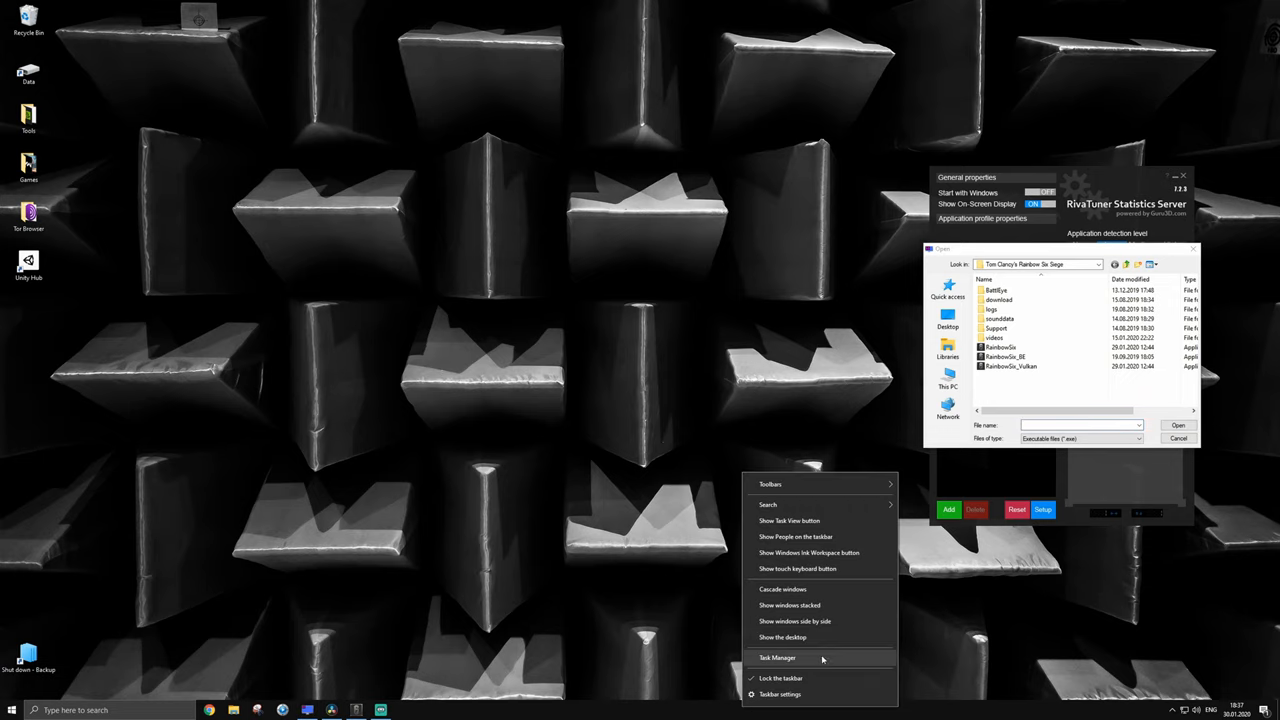
# Locate Rainbow Six's install folder from Task Manager and add RainbowSix.exe as an RTSS profile.
pyautogui.click(776, 658)
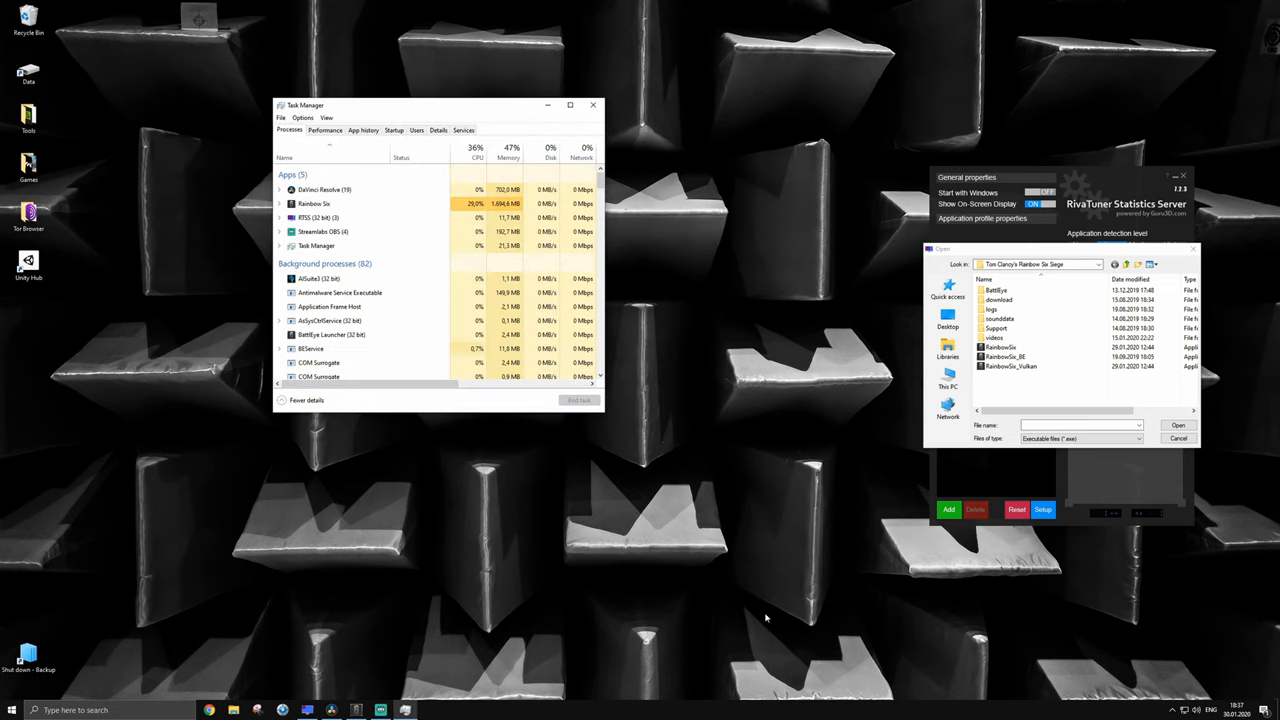
pyautogui.rightClick(312, 204)
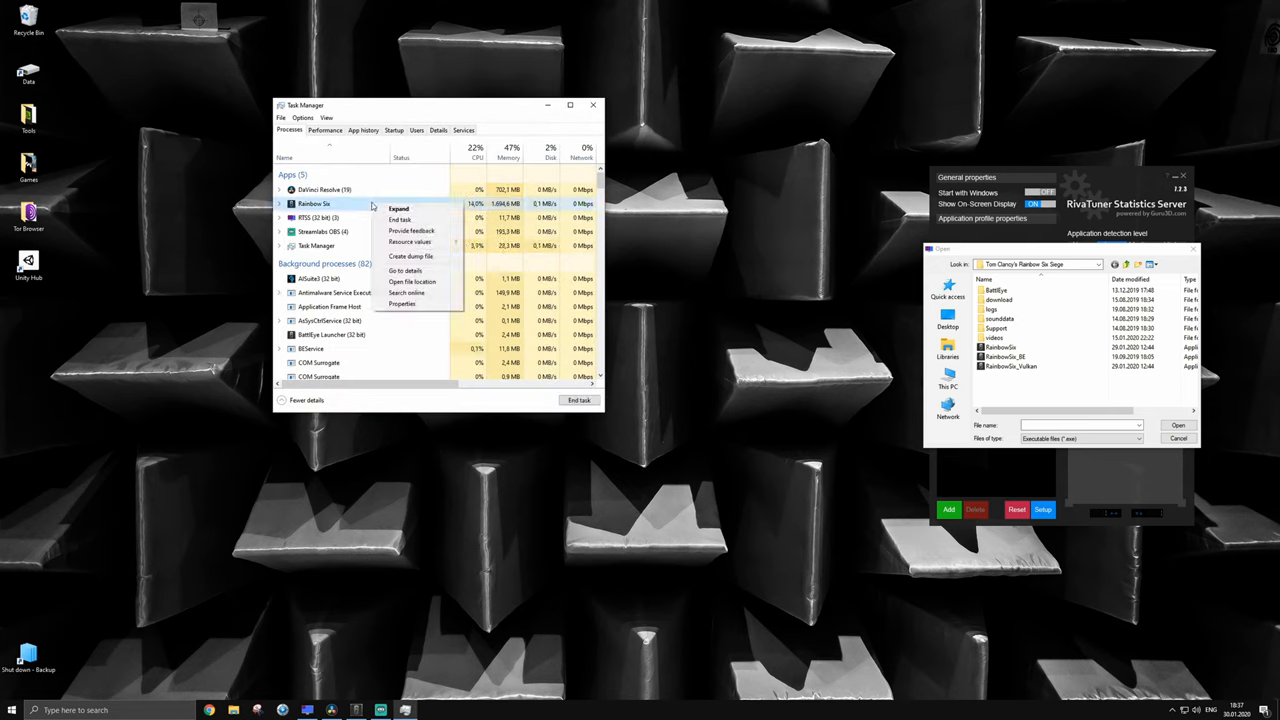
pyautogui.moveTo(412, 280)
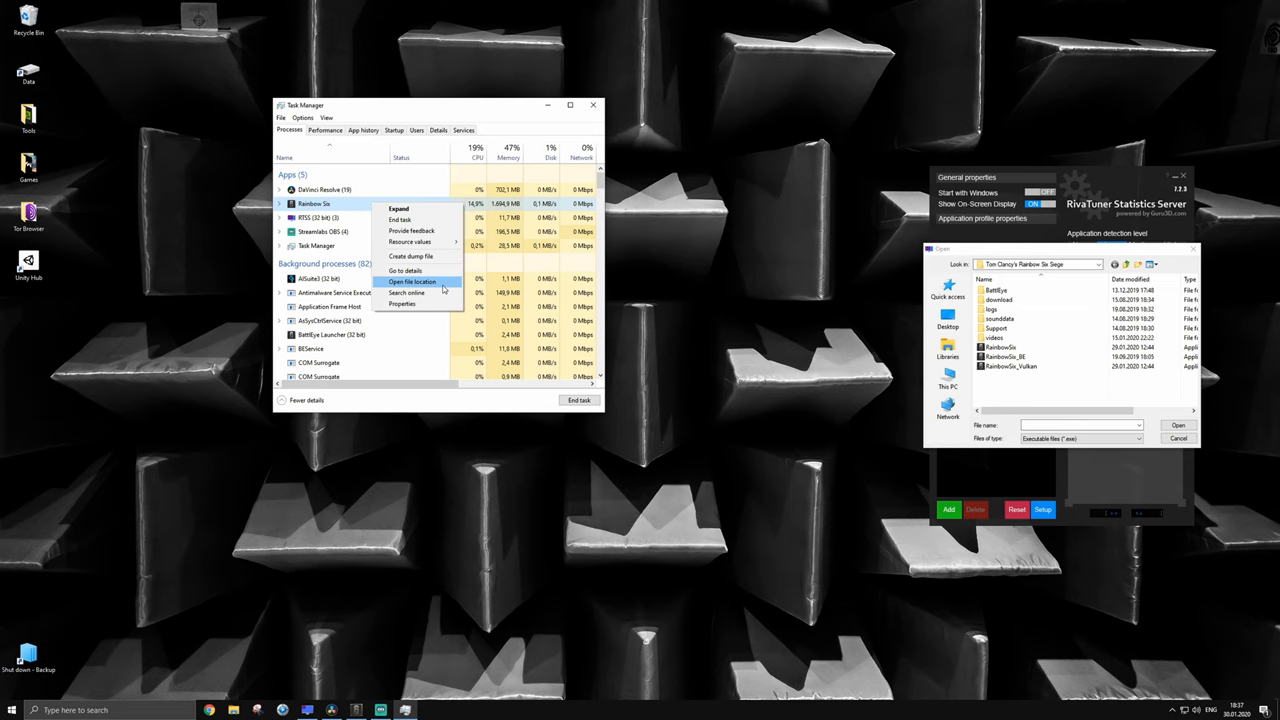
pyautogui.click(412, 280)
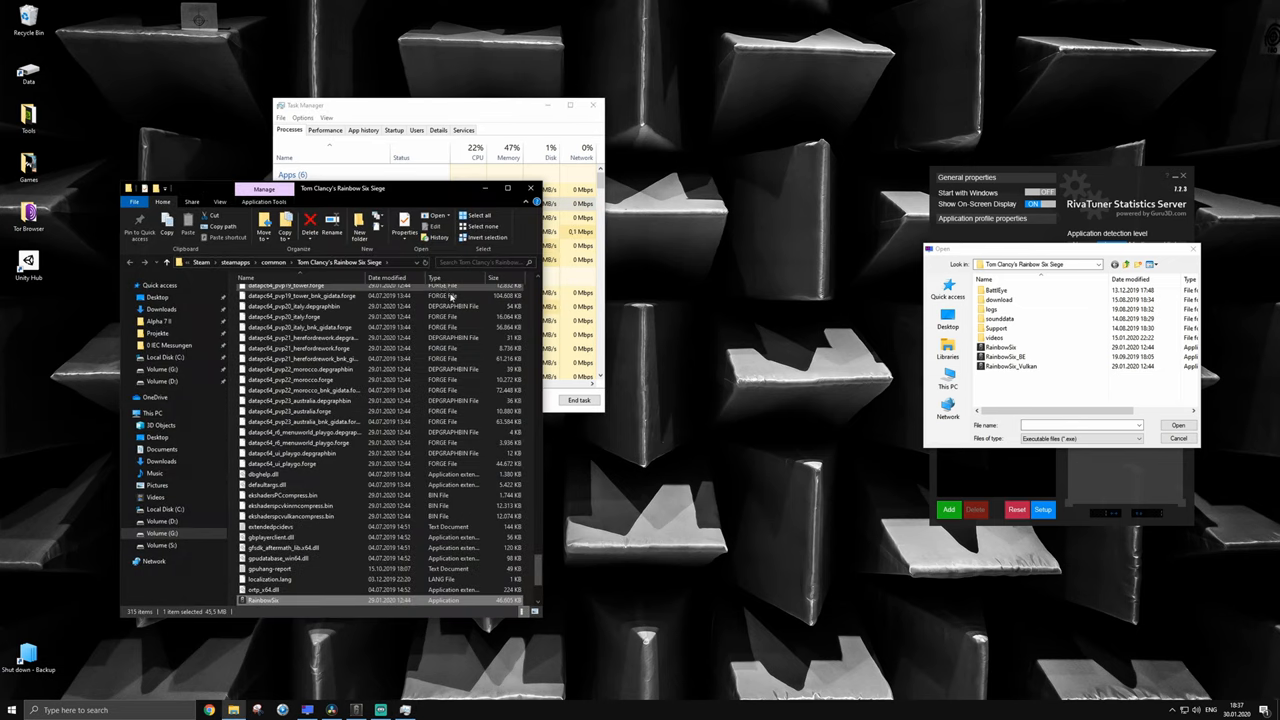
pyautogui.moveTo(350, 600)
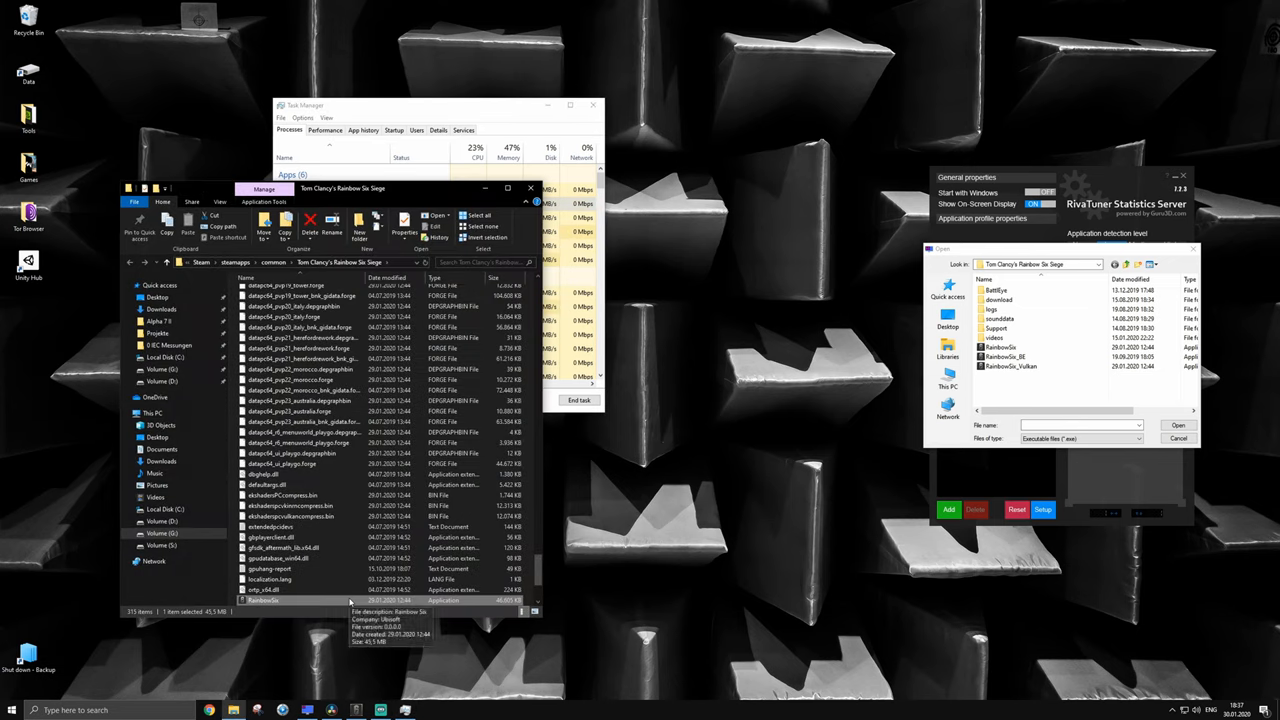
pyautogui.click(1004, 356)
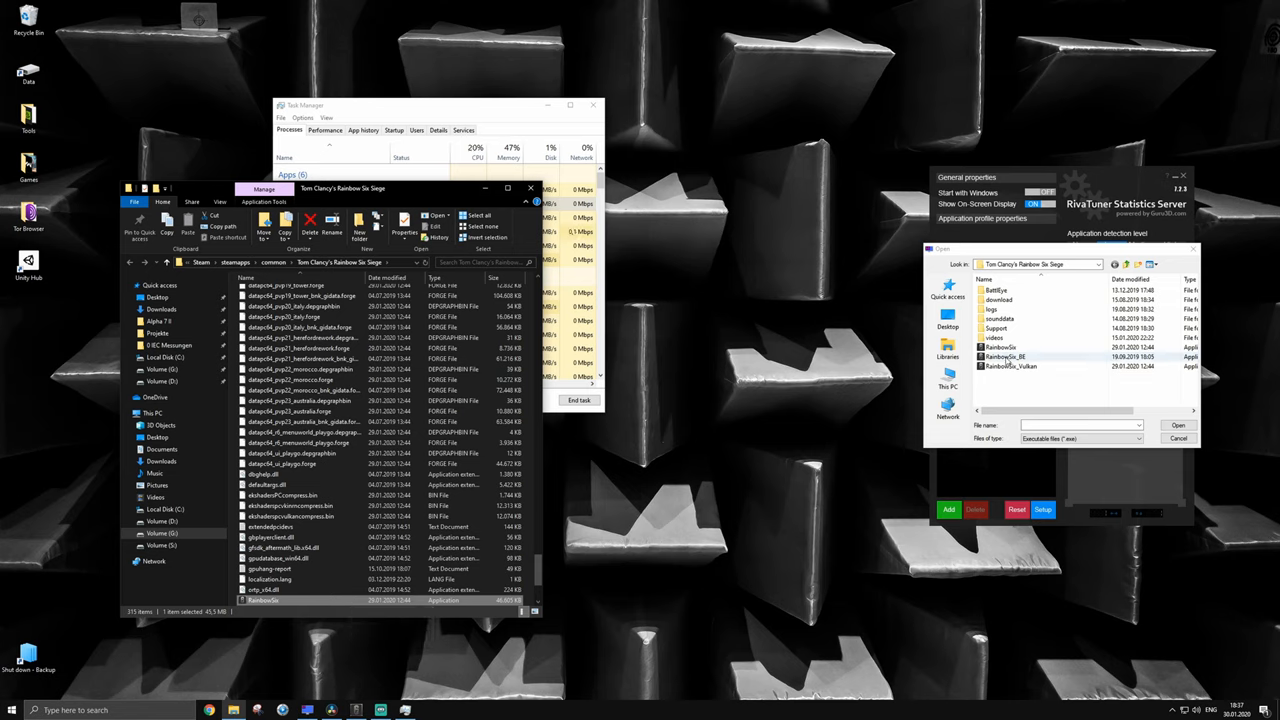
pyautogui.click(1000, 348)
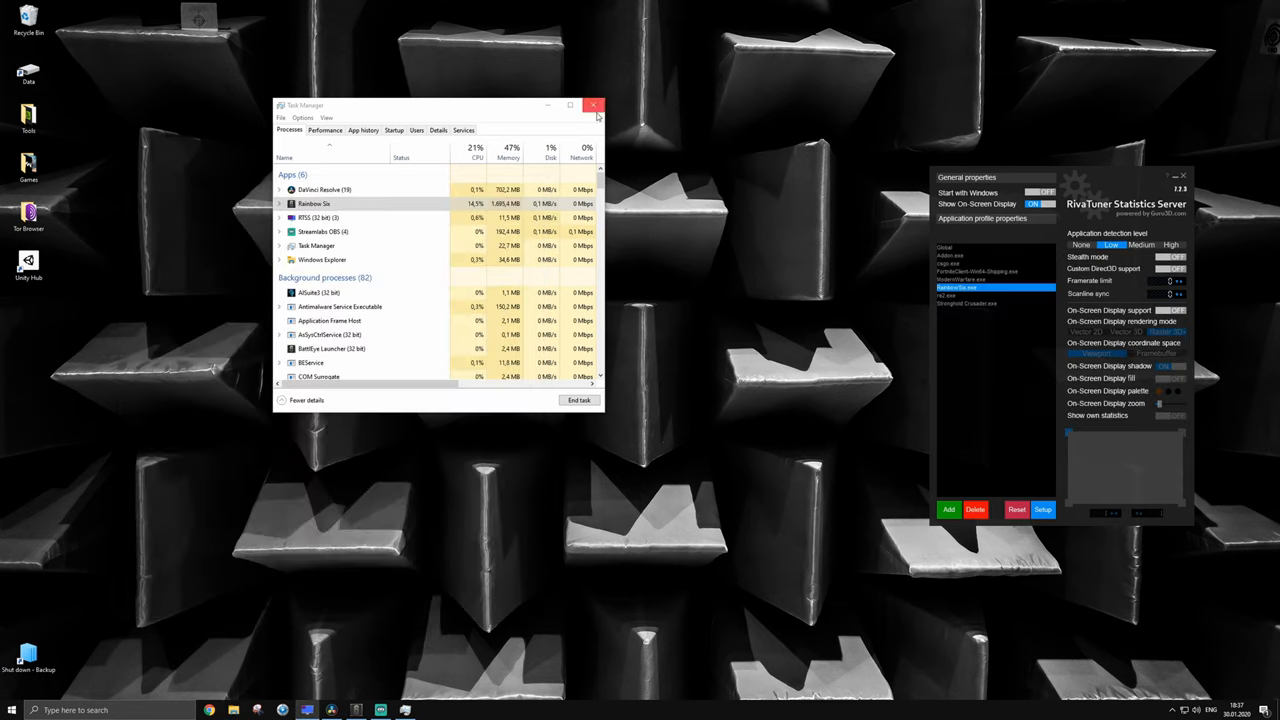
# Switch On-Screen Display support on for RainbowSix.exe and enable Start with Windows.
pyautogui.click(594, 104)
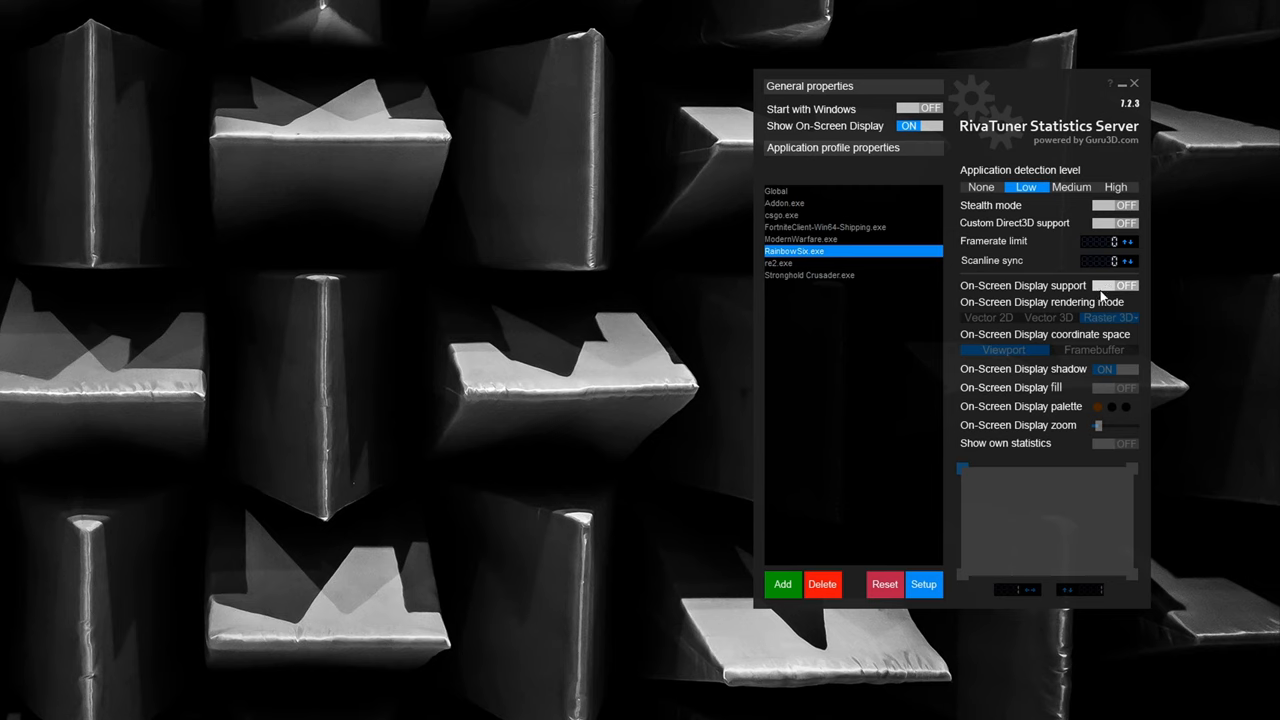
pyautogui.moveTo(1100, 290)
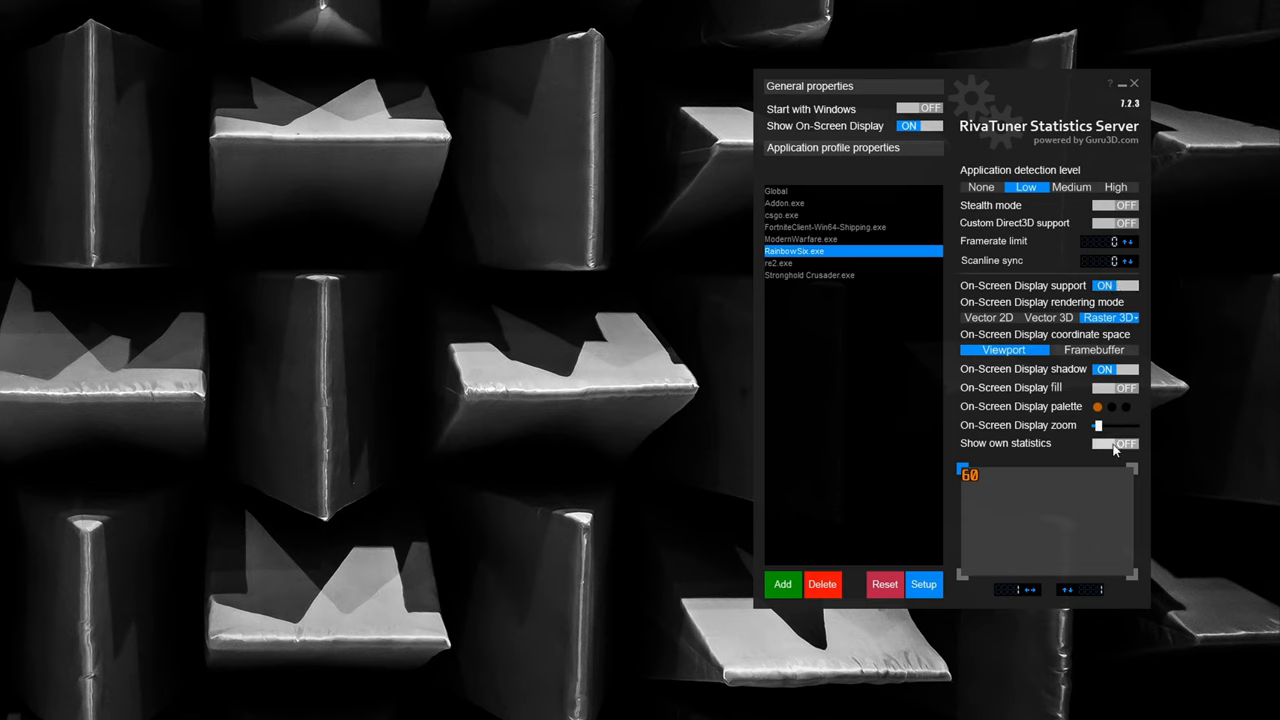
pyautogui.click(1114, 444)
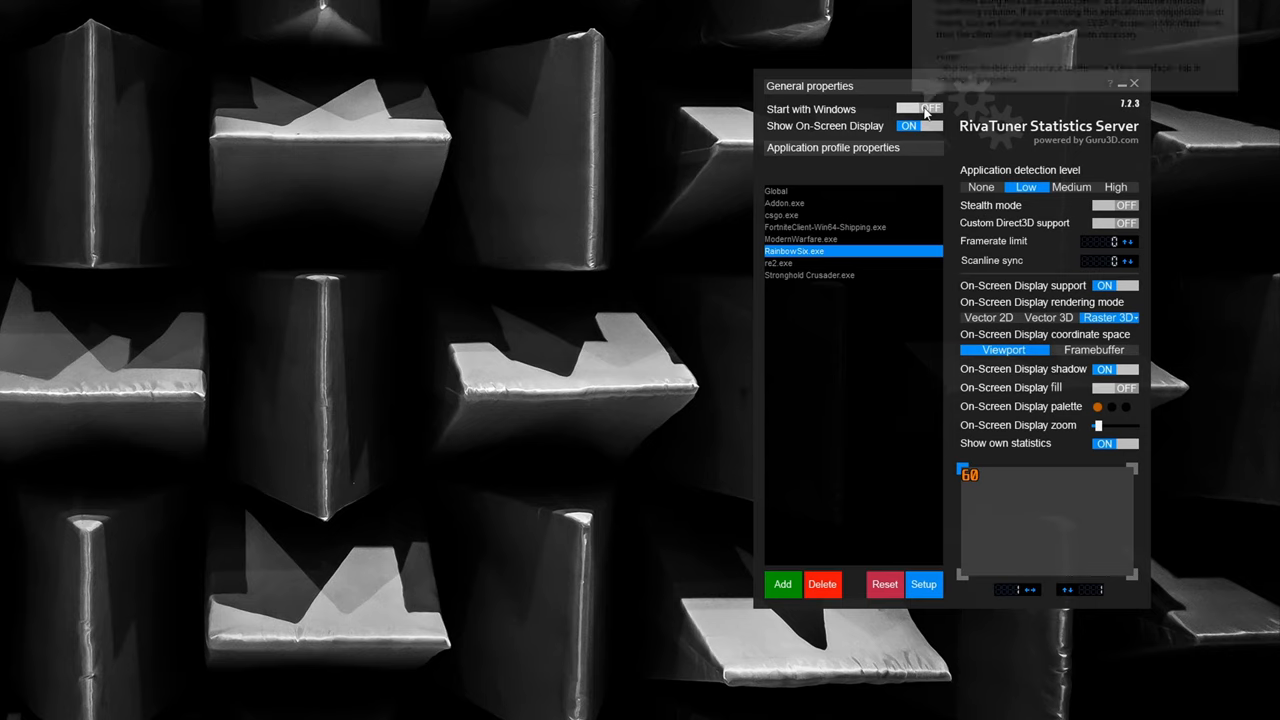
pyautogui.click(918, 108)
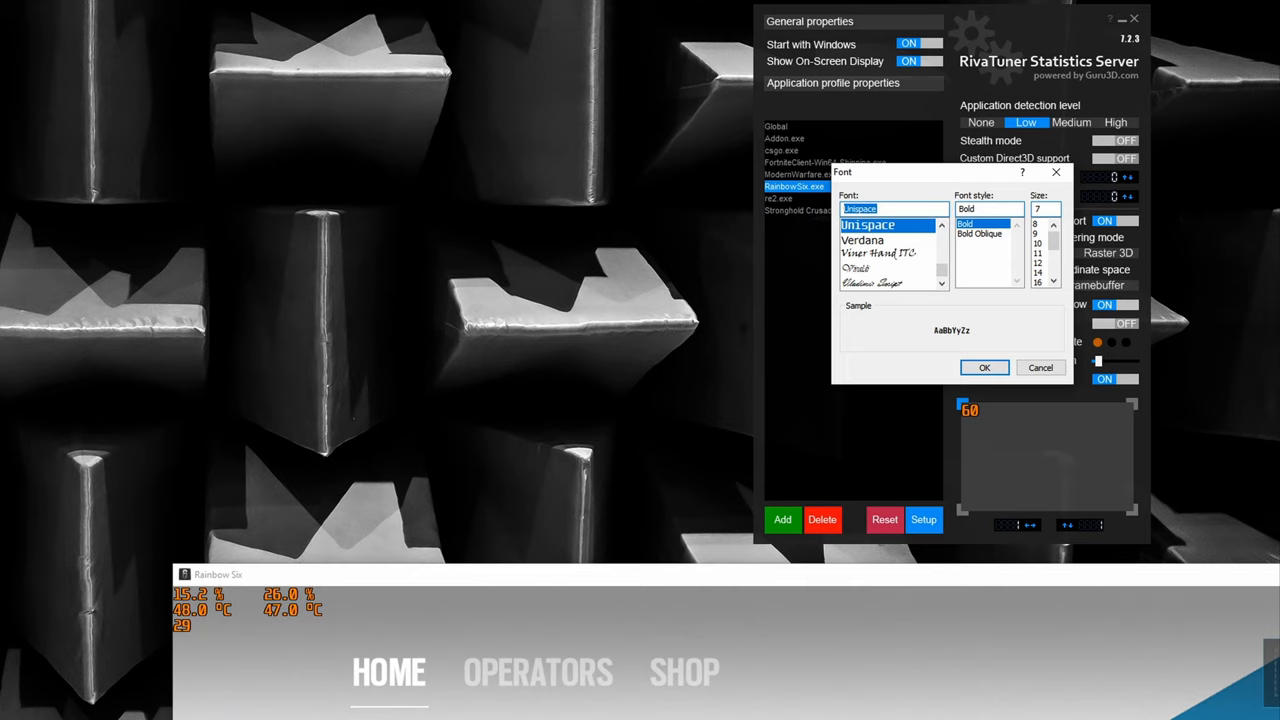
# Confirm Unispace size 7 as the overlay font and pick a new palette colour for the text.
pyautogui.click(856, 224)
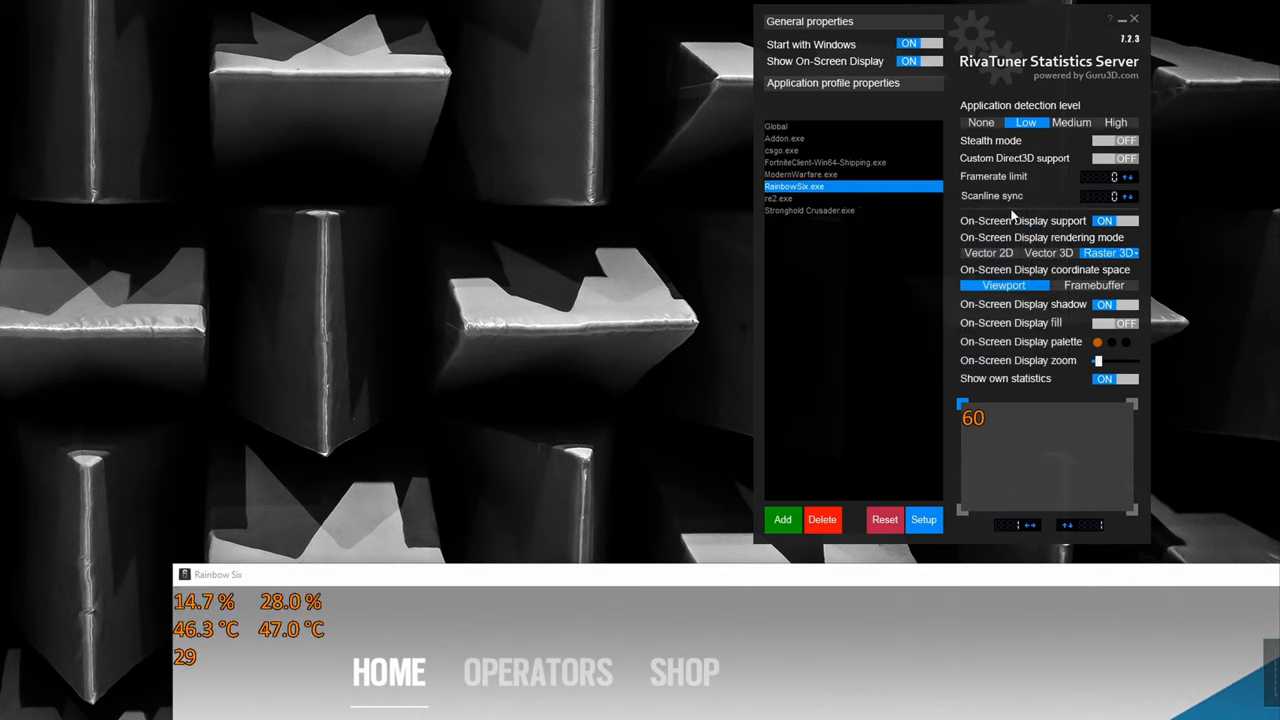
pyautogui.moveTo(1108, 318)
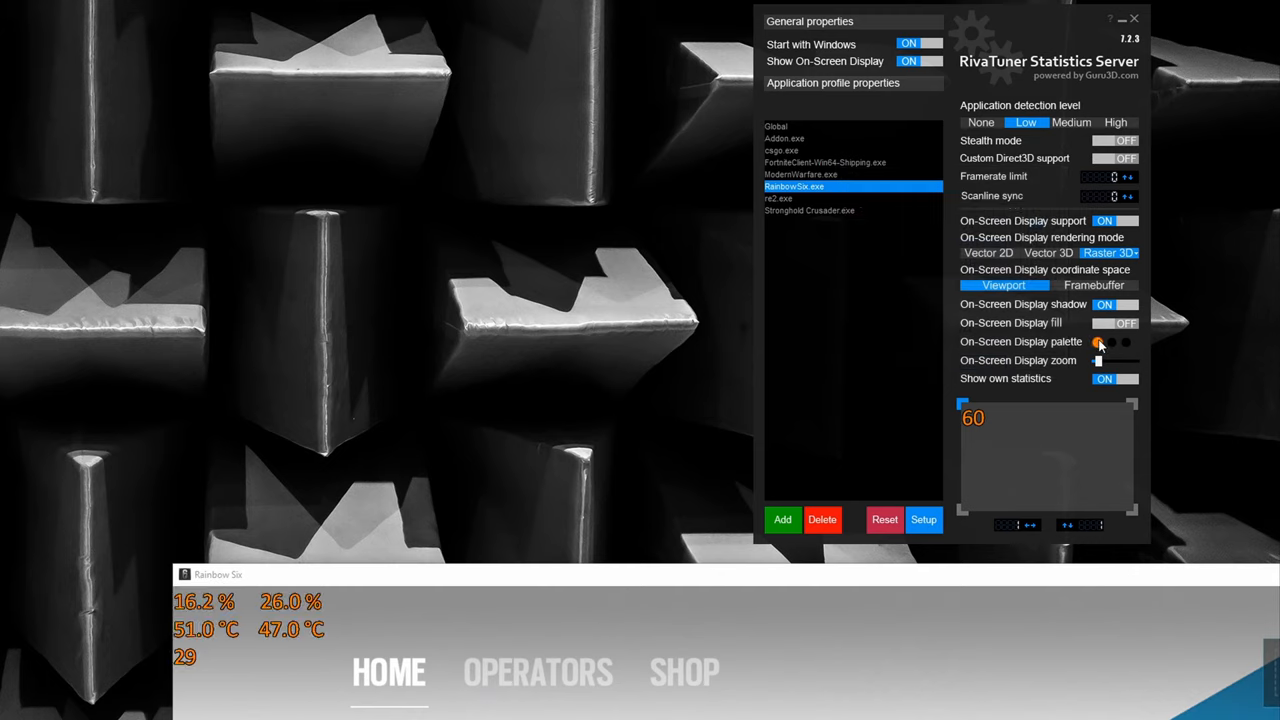
pyautogui.click(1098, 340)
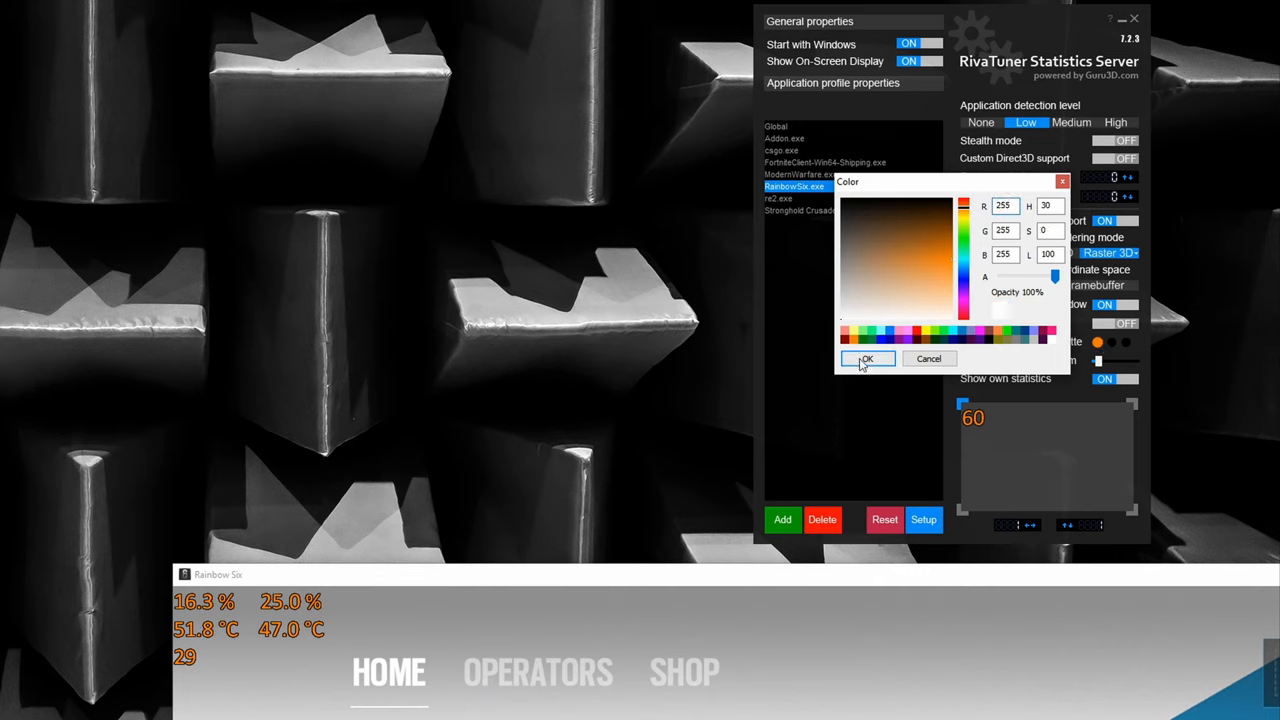
pyautogui.click(868, 358)
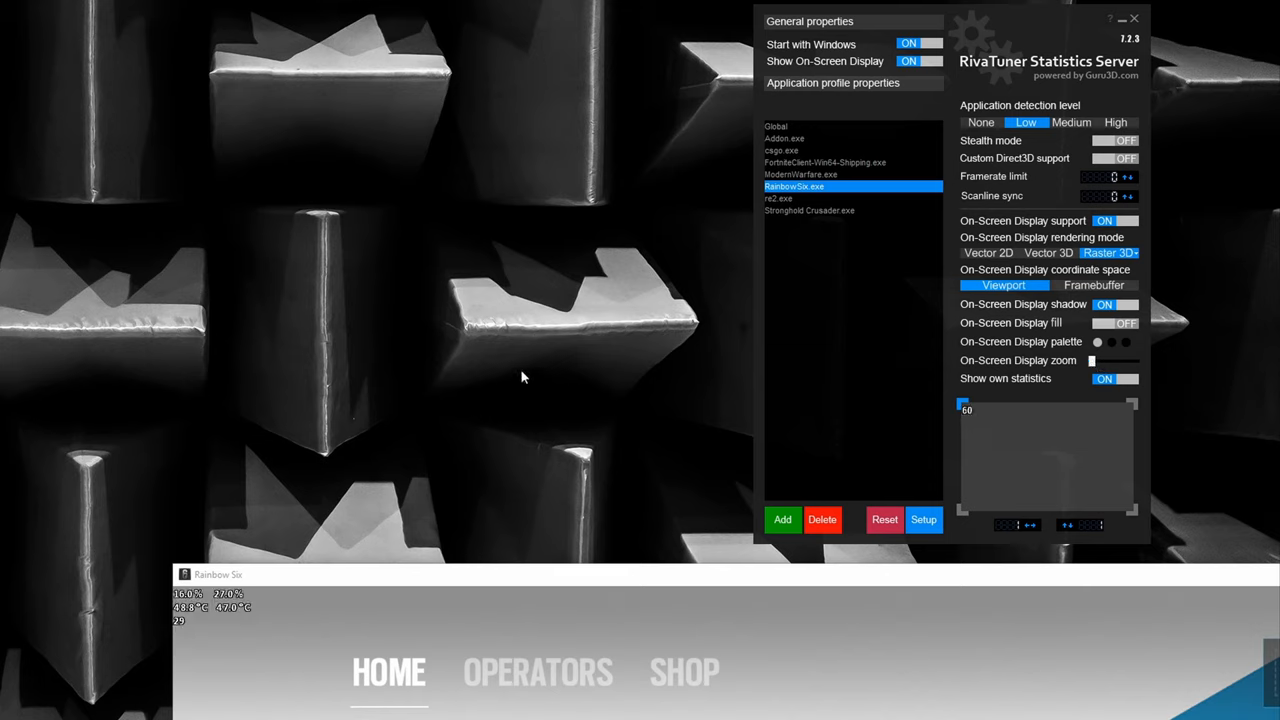
pyautogui.moveTo(540, 392)
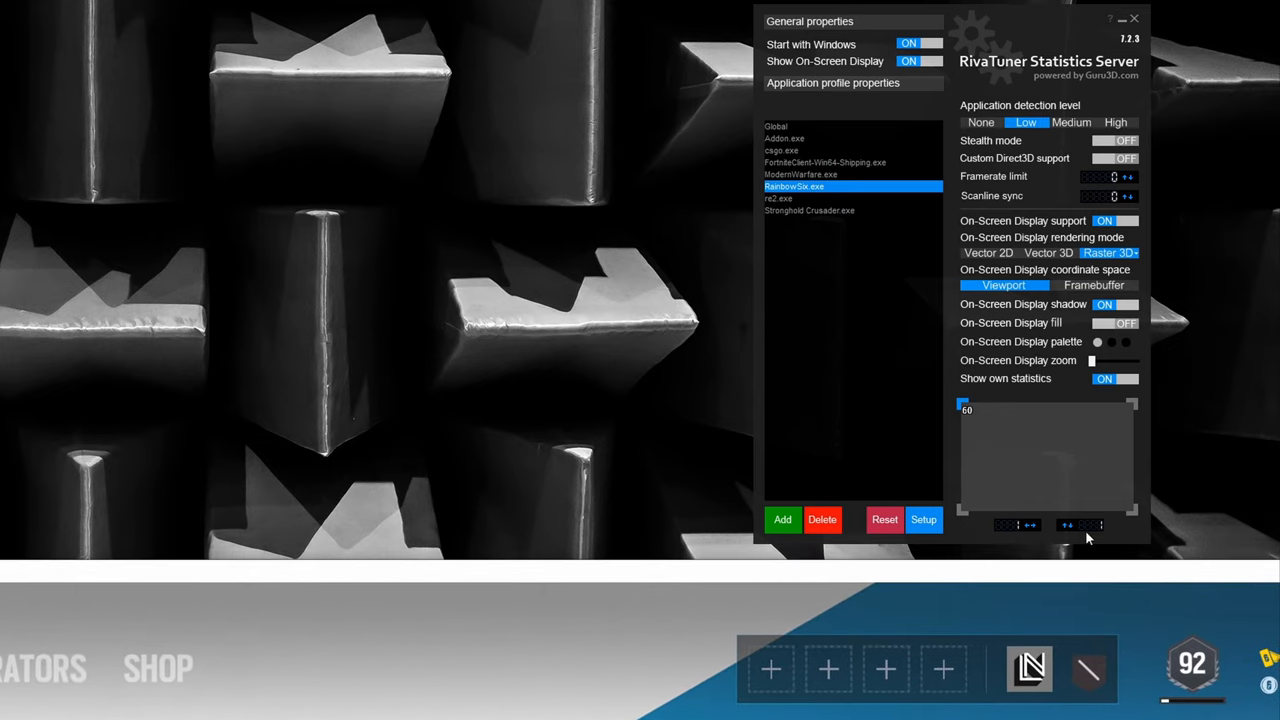
pyautogui.moveTo(1038, 538)
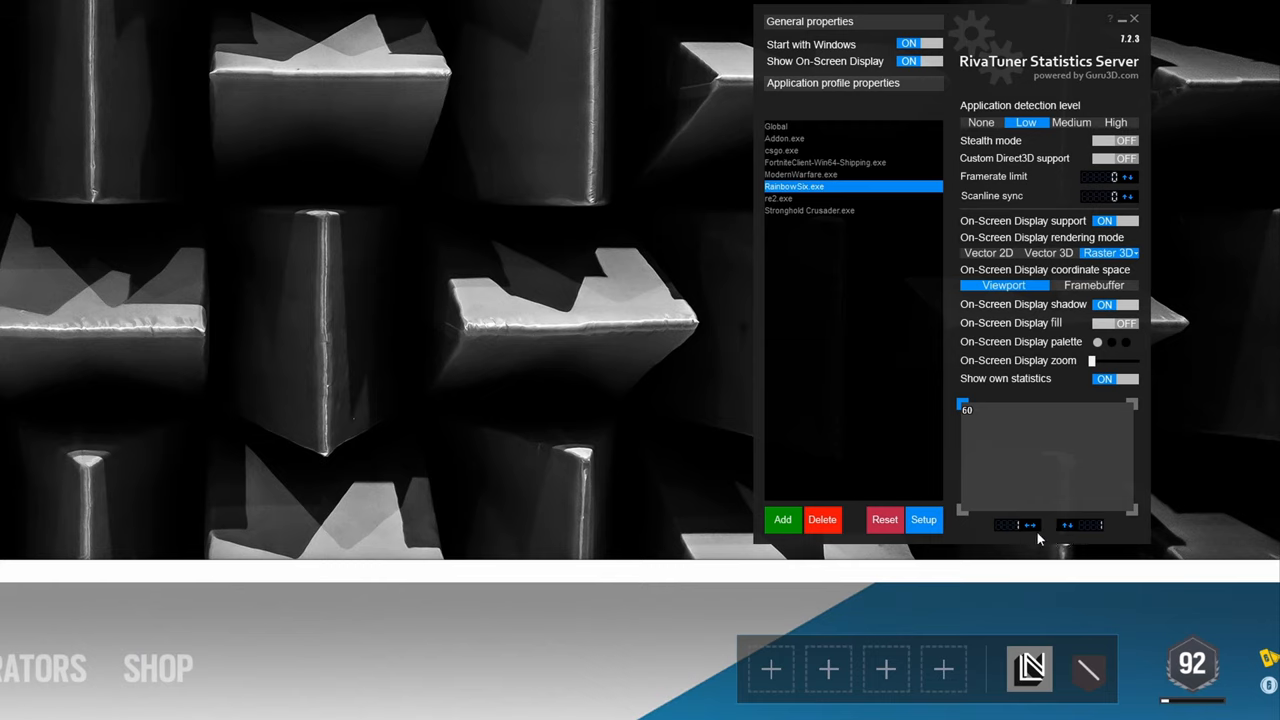
pyautogui.moveTo(1030, 524)
pyautogui.write('2300')
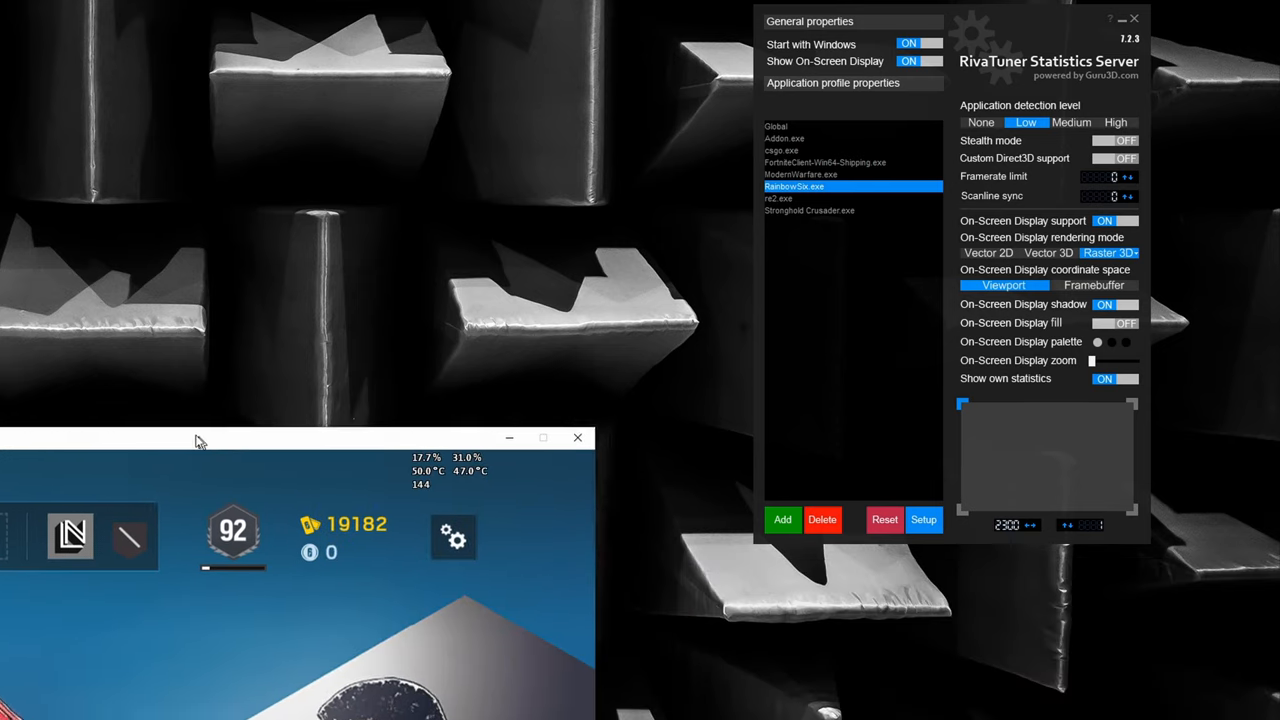
# Move the game window so the stats overlay sits at its top right corner.
pyautogui.moveTo(300, 438); pyautogui.dragTo(190, 344)
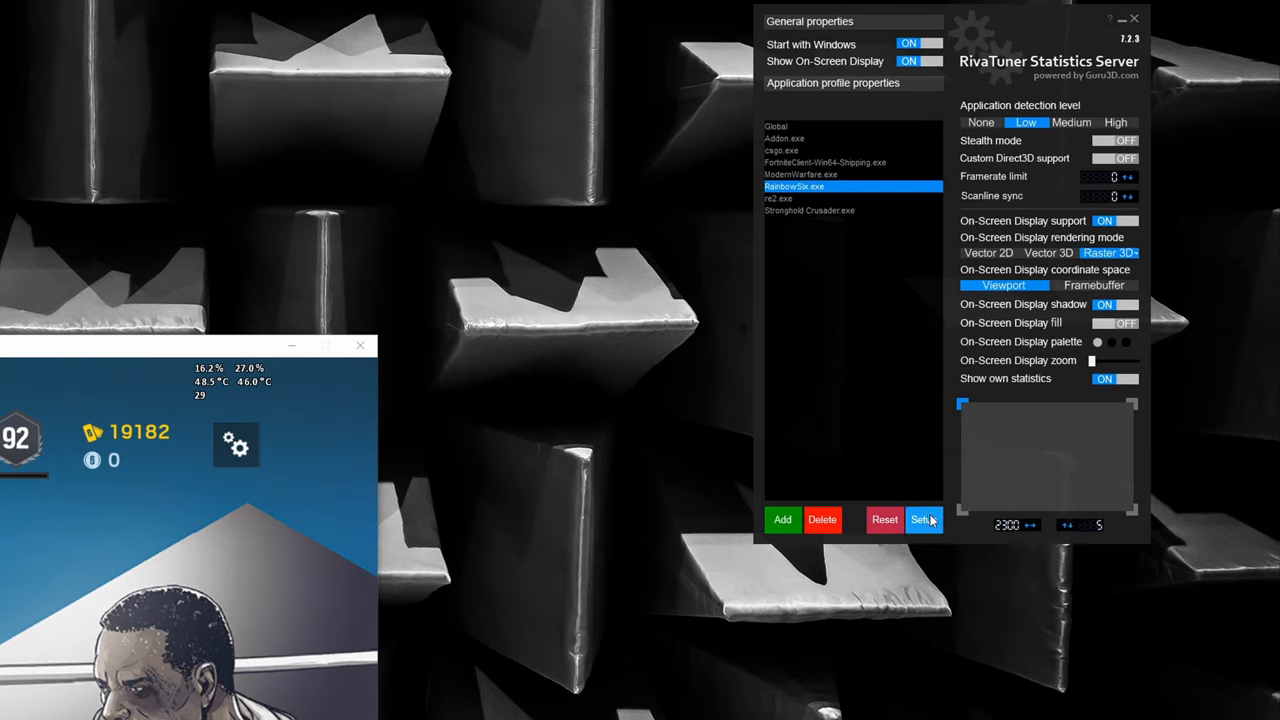
# Enable the frametime history overlay in RTSS Setup's General tab and confirm.
pyautogui.click(920, 520)
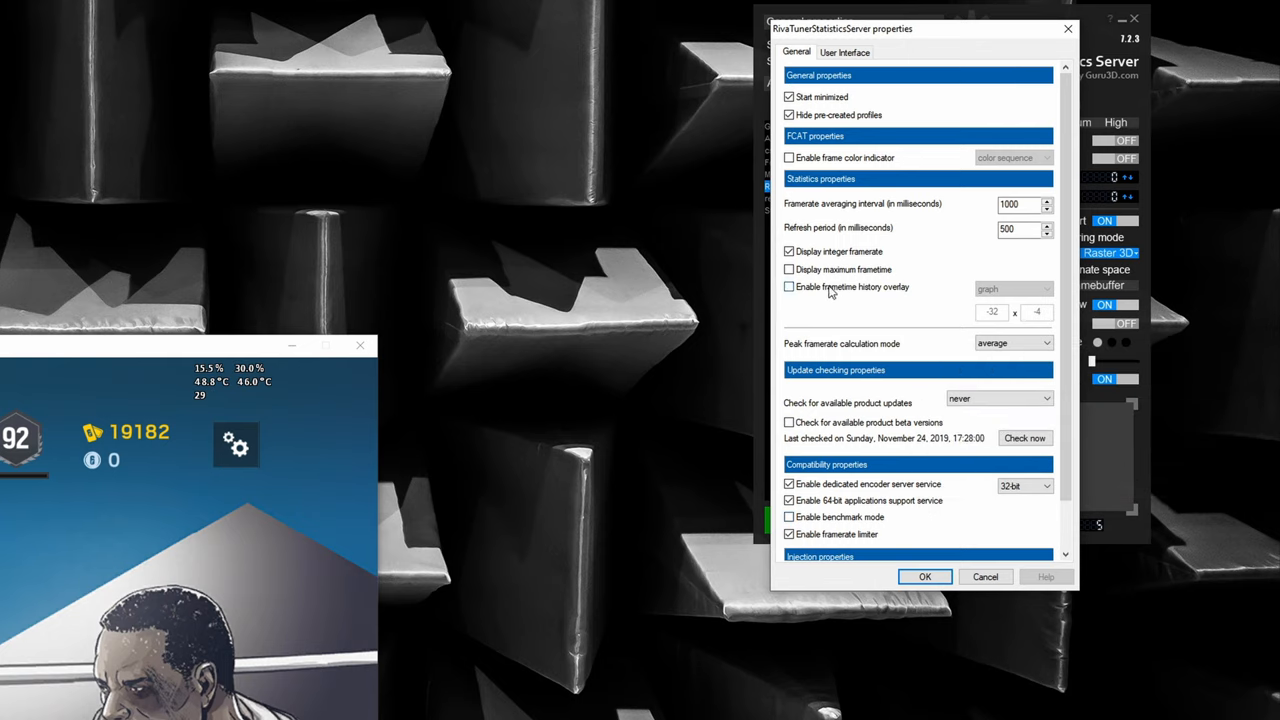
pyautogui.click(788, 288)
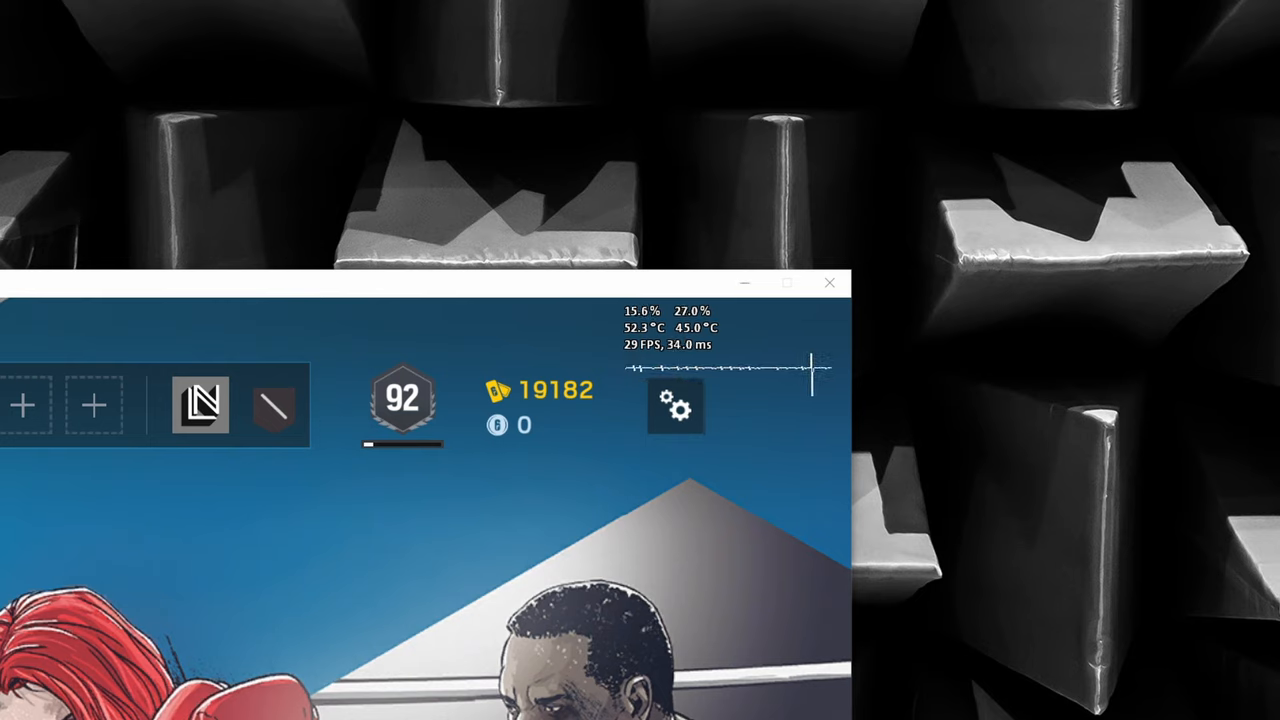
pyautogui.moveTo(996, 384)
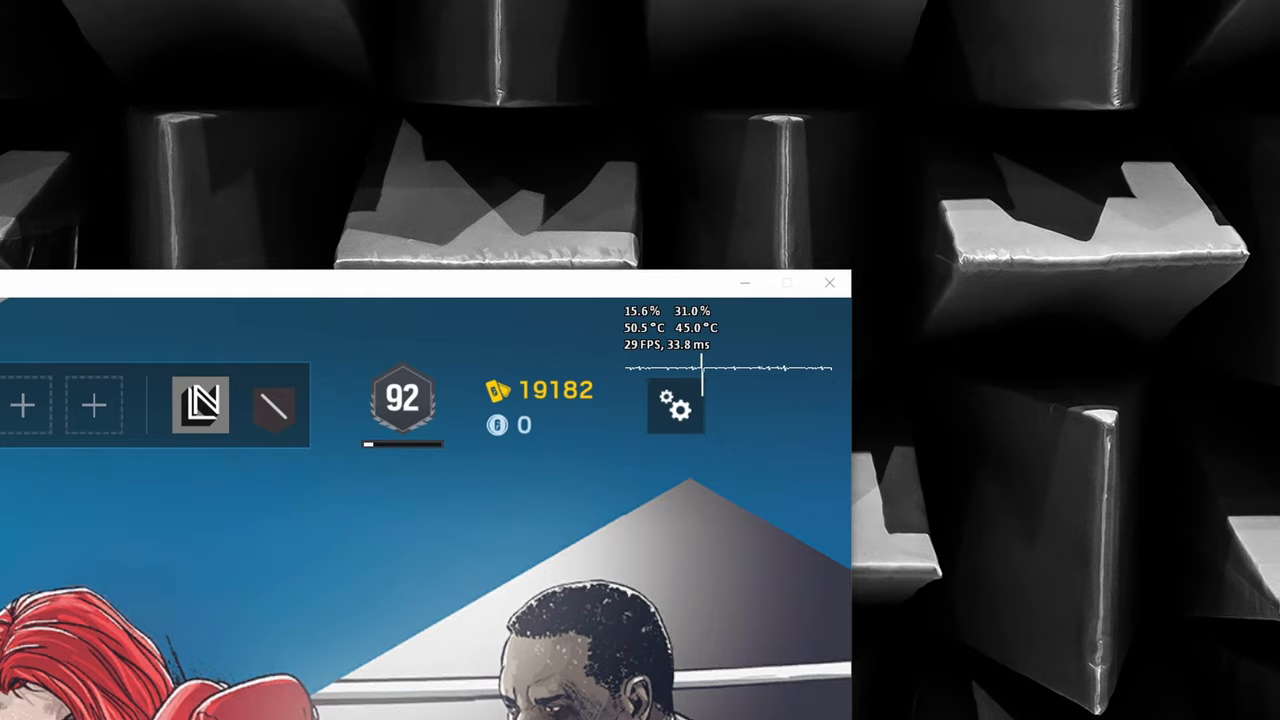
pyautogui.click(676, 406)
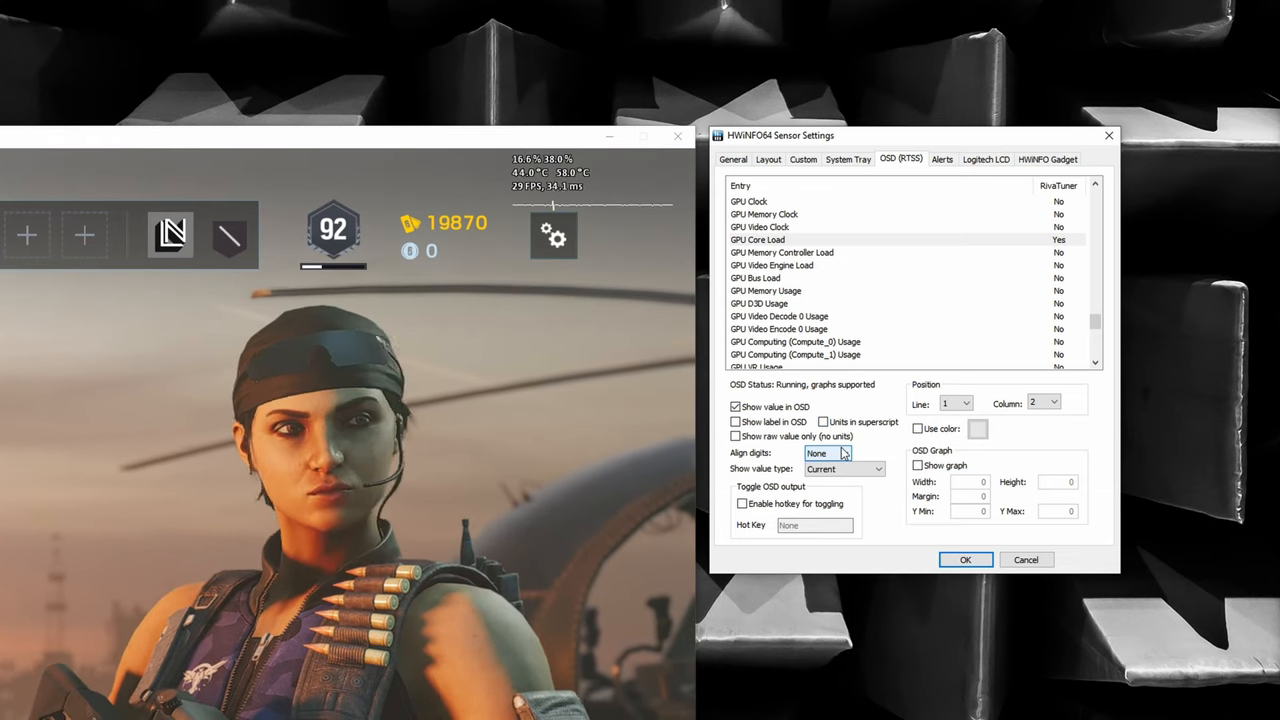
# Set GPU Core Load's Align digits to 6, then 7, so the overlay numbers line up.
pyautogui.click(844, 452)
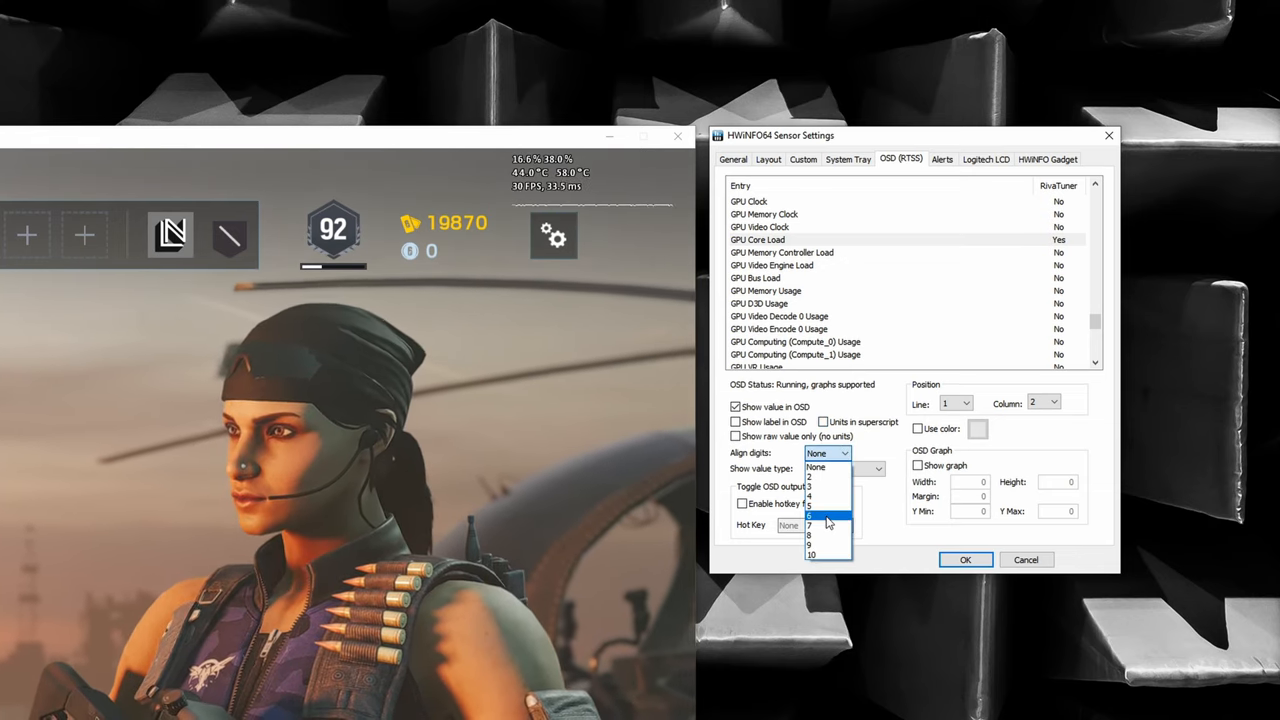
pyautogui.click(810, 518)
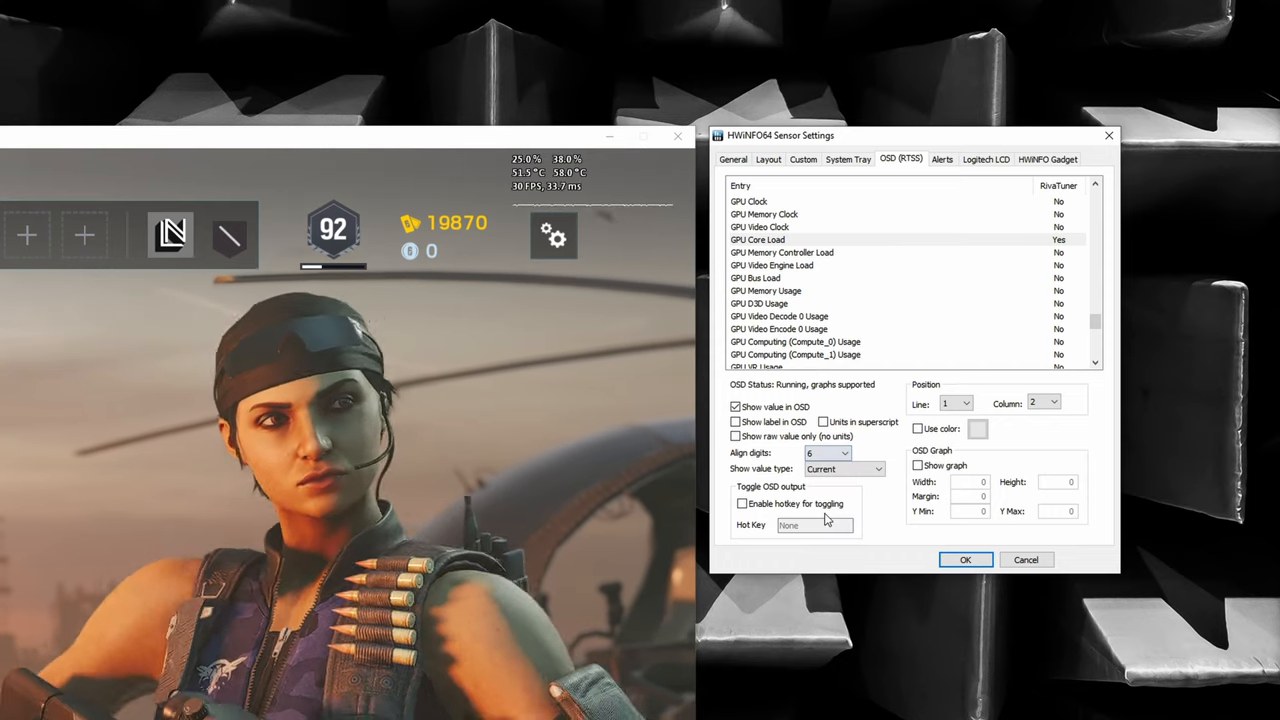
pyautogui.click(844, 452)
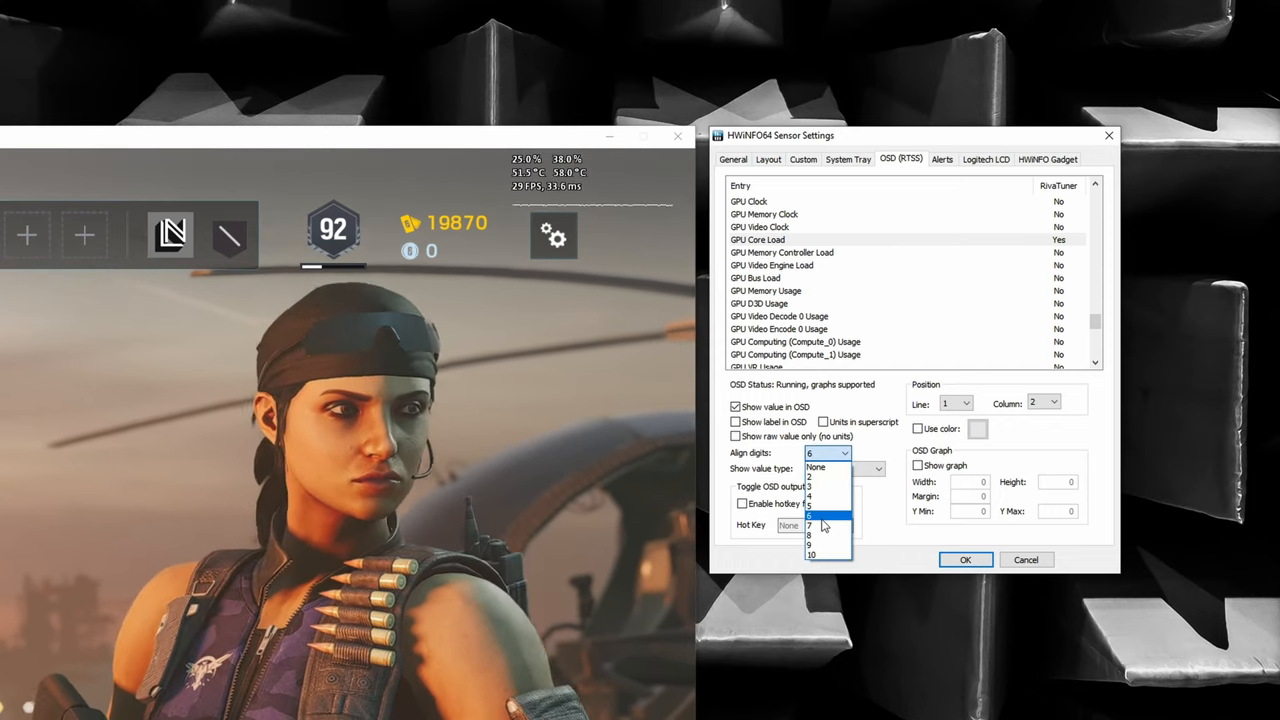
pyautogui.click(820, 524)
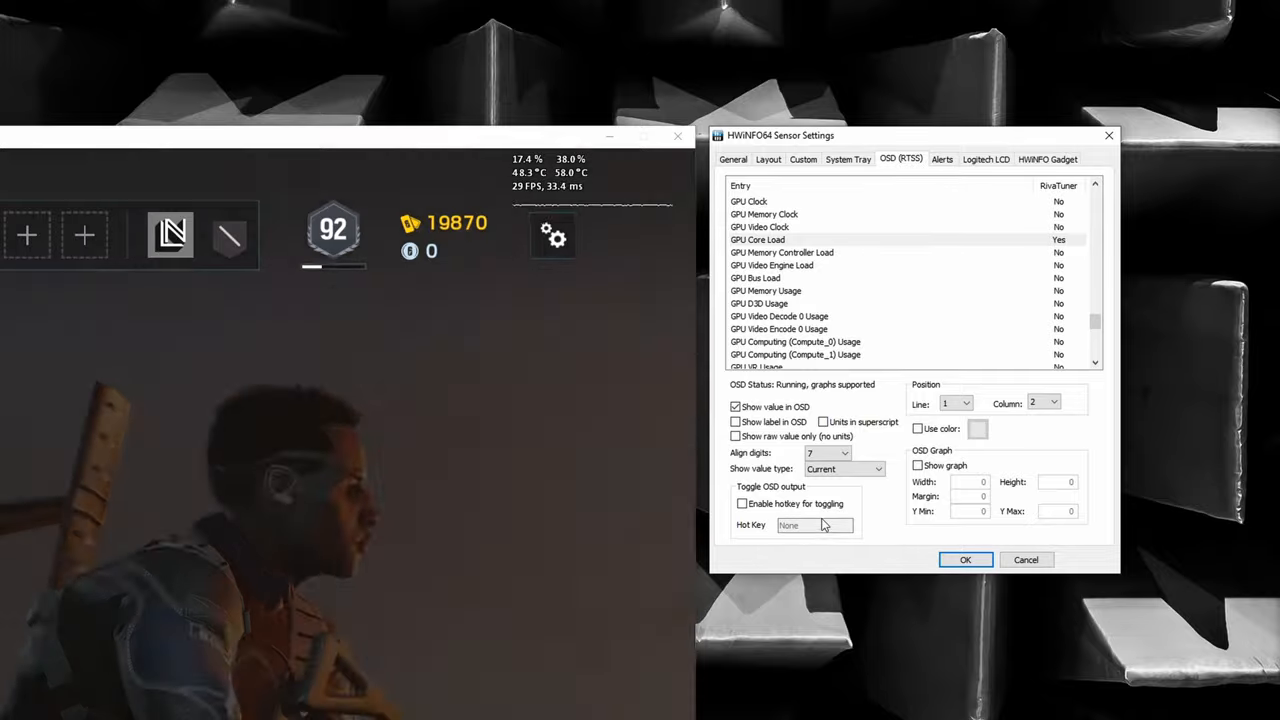
pyautogui.click(846, 452)
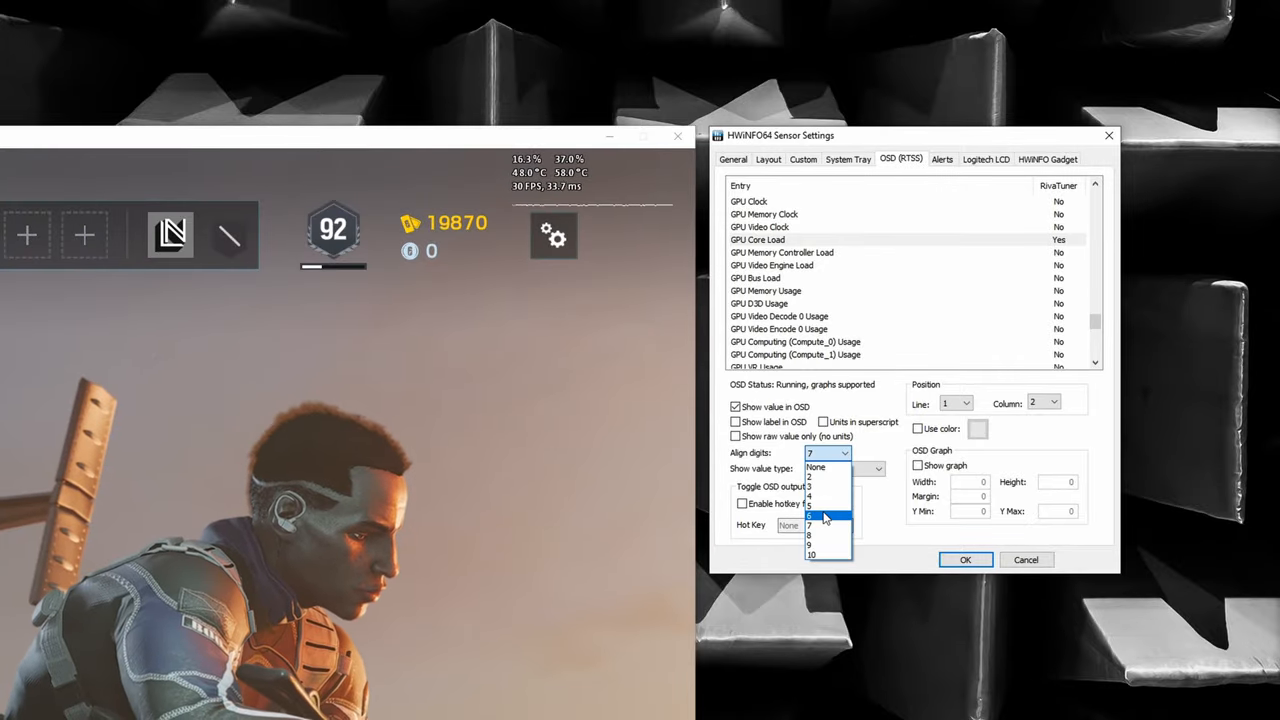